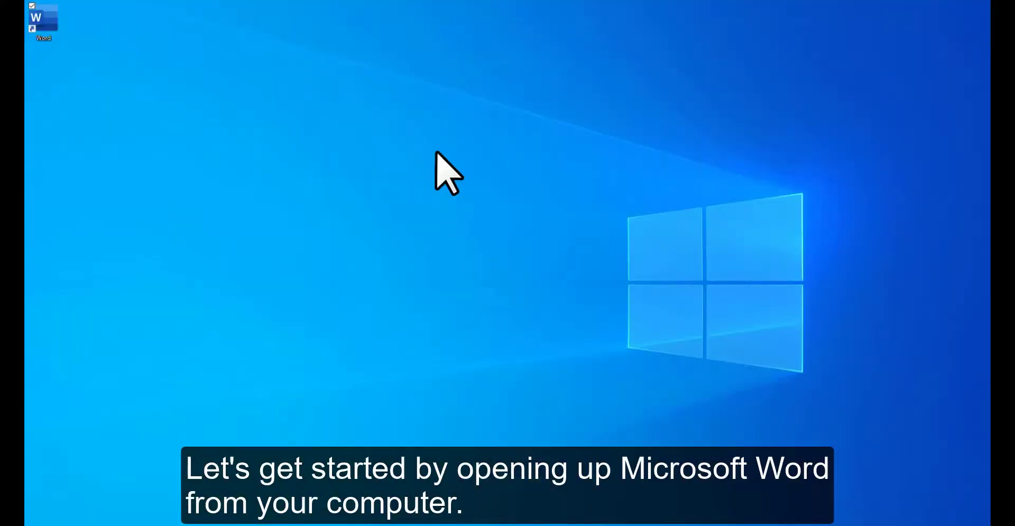
mouse_move(469, 188)
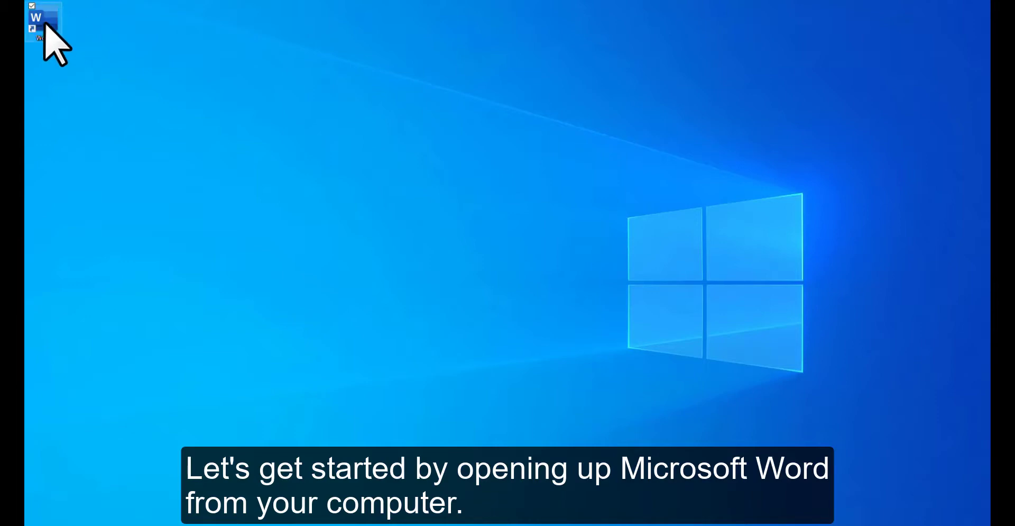
- Launch Microsoft Word from its desktop shortcut
double_click(36, 18)
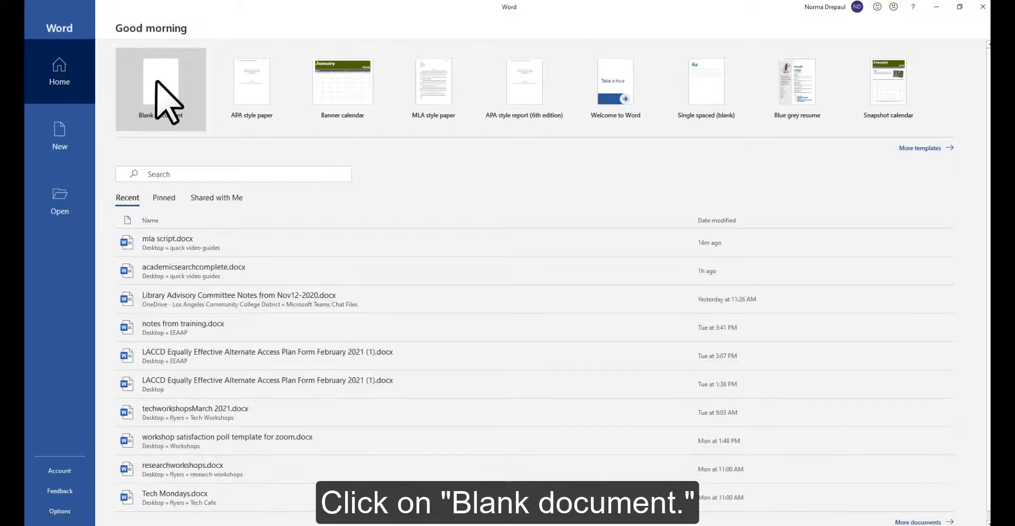
- Create a new blank document from the Word start screen
click(161, 81)
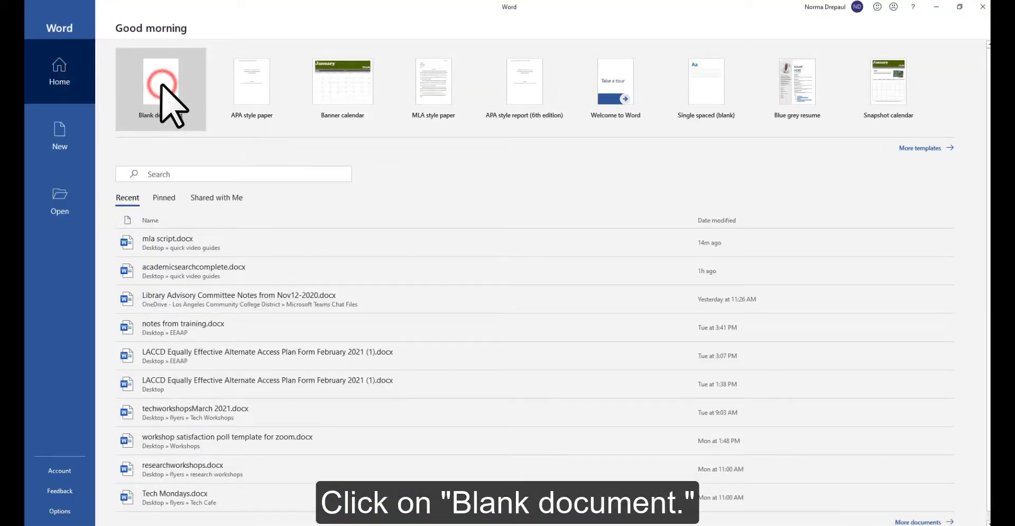
click(159, 89)
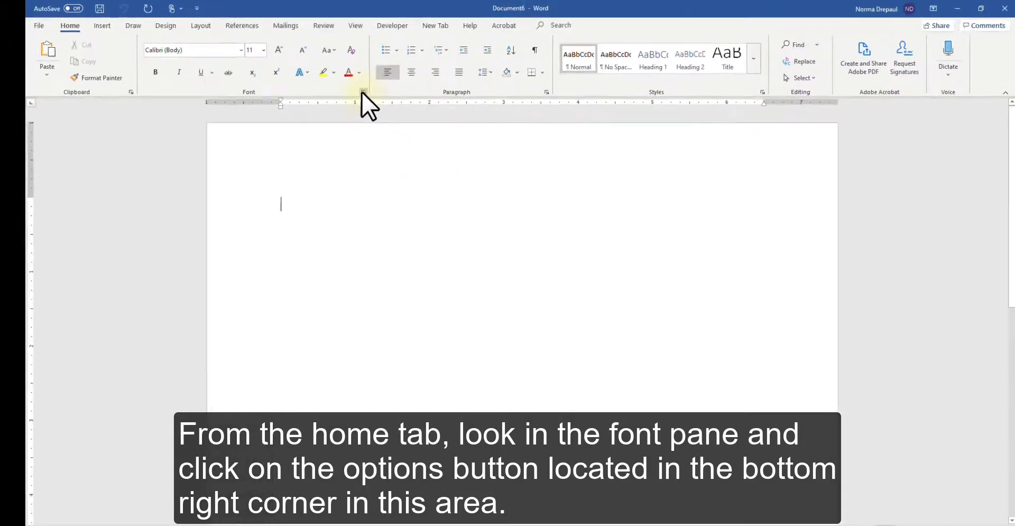
- Make Times New Roman 12 pt the default font for this document only
click(363, 92)
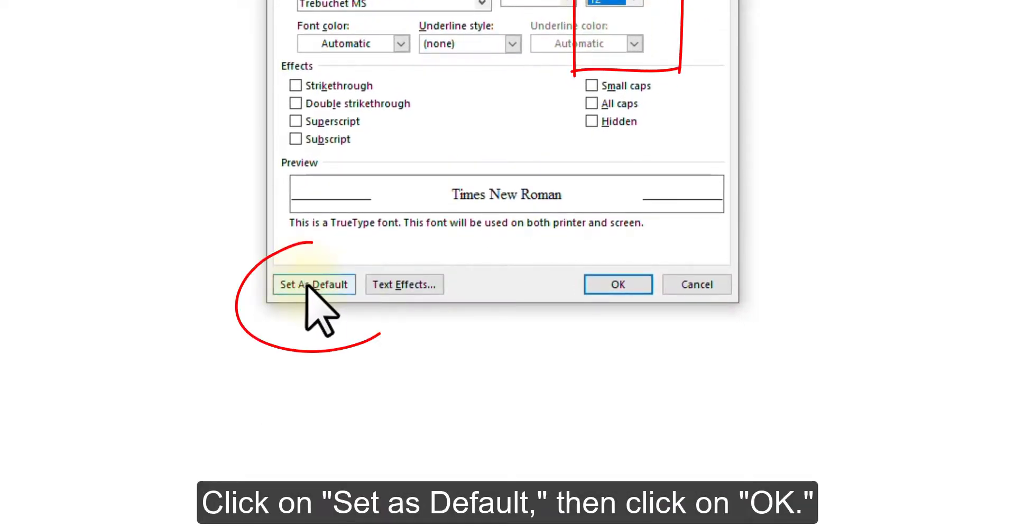
click(313, 284)
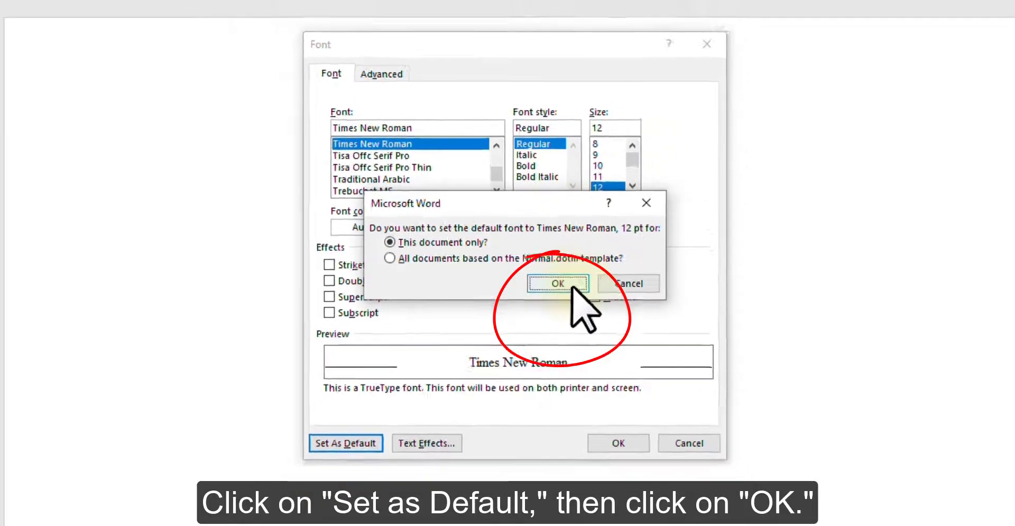
click(557, 283)
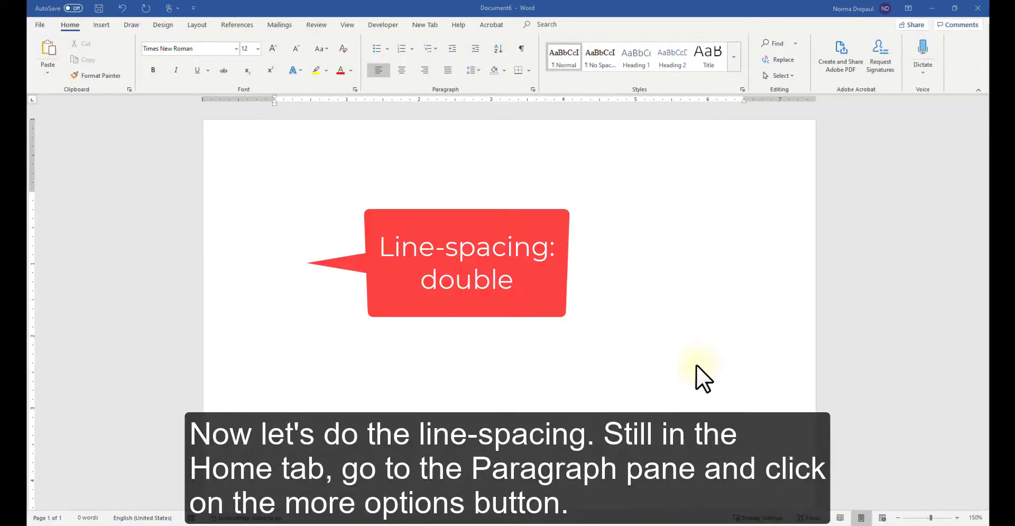
mouse_move(605, 350)
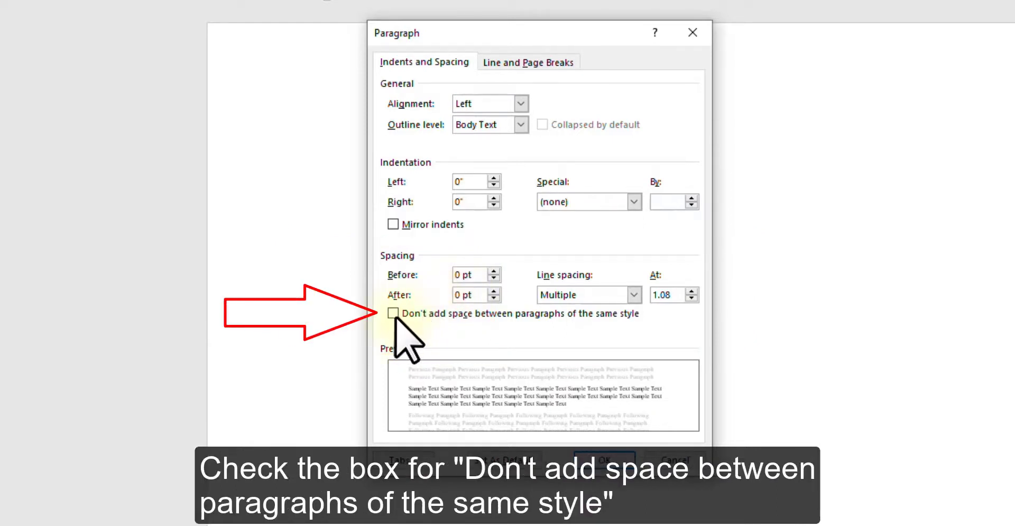
- Make double line spacing without extra same-style paragraph space the default for this document only
click(393, 313)
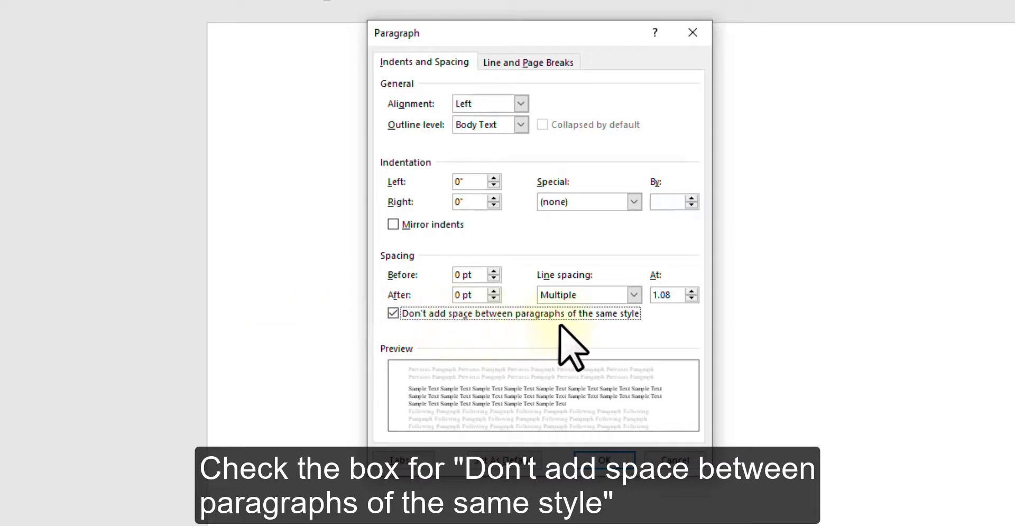
mouse_move(560, 281)
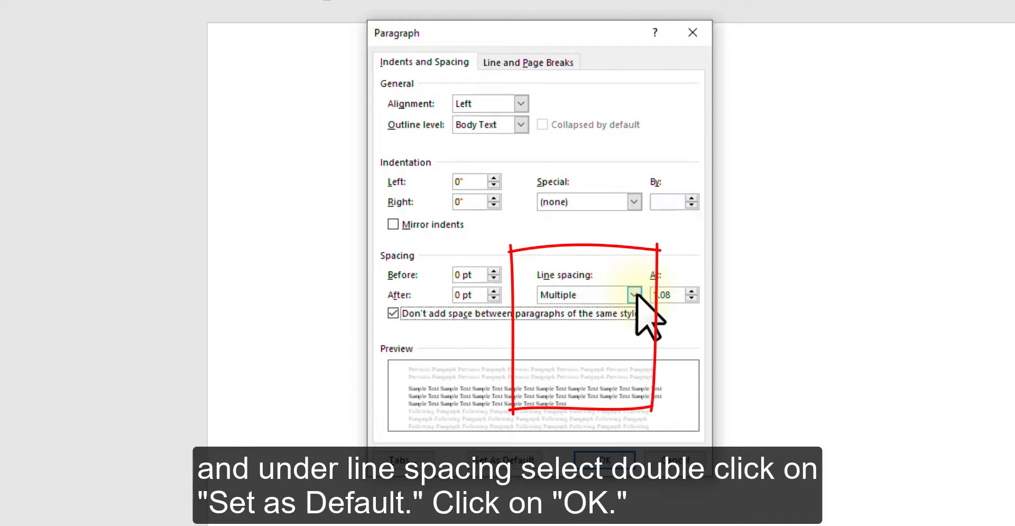
click(631, 294)
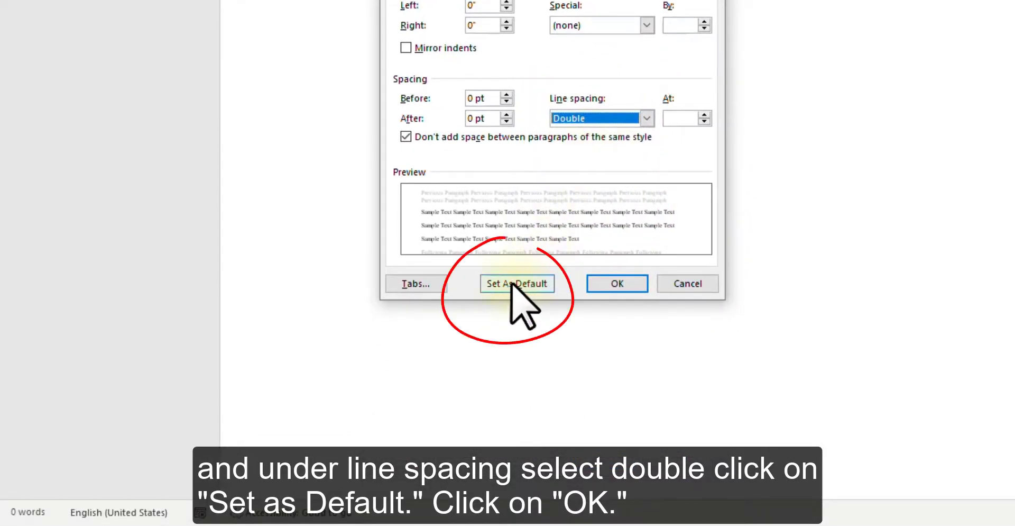
click(516, 283)
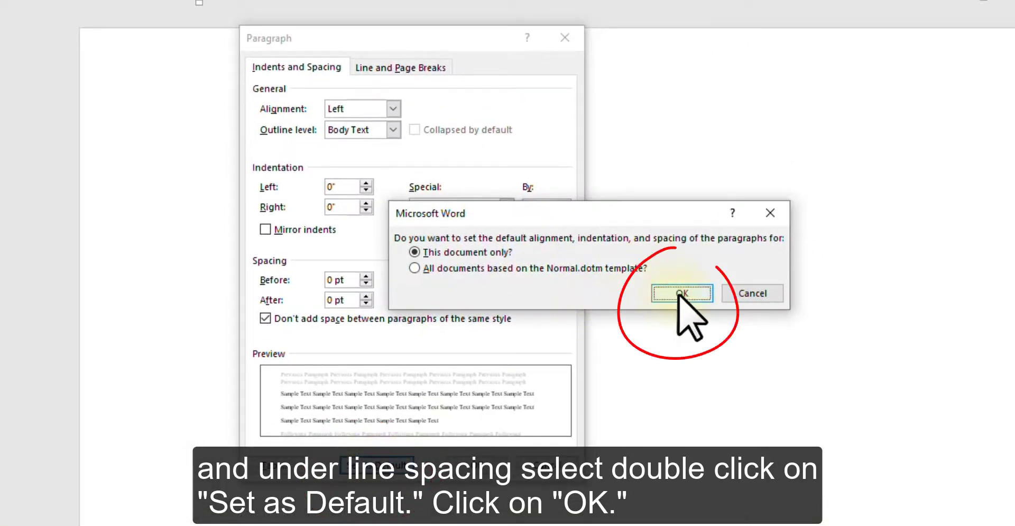
click(681, 293)
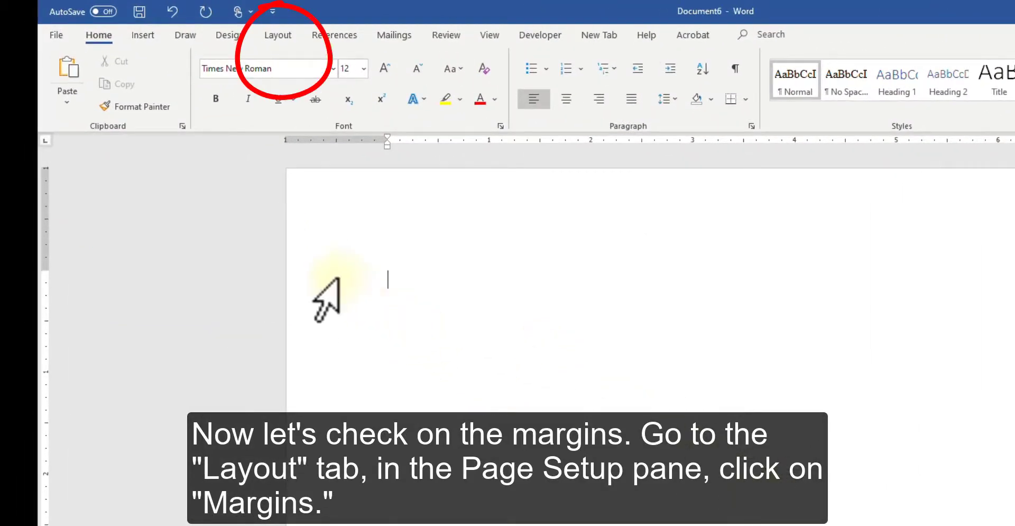
- Apply the Normal margin preset, one inch on all sides
click(279, 35)
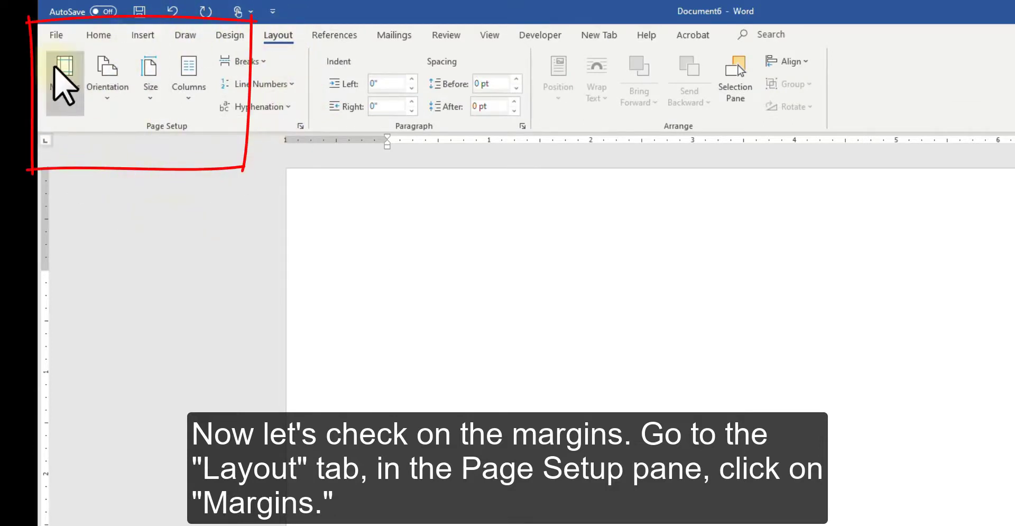
click(64, 74)
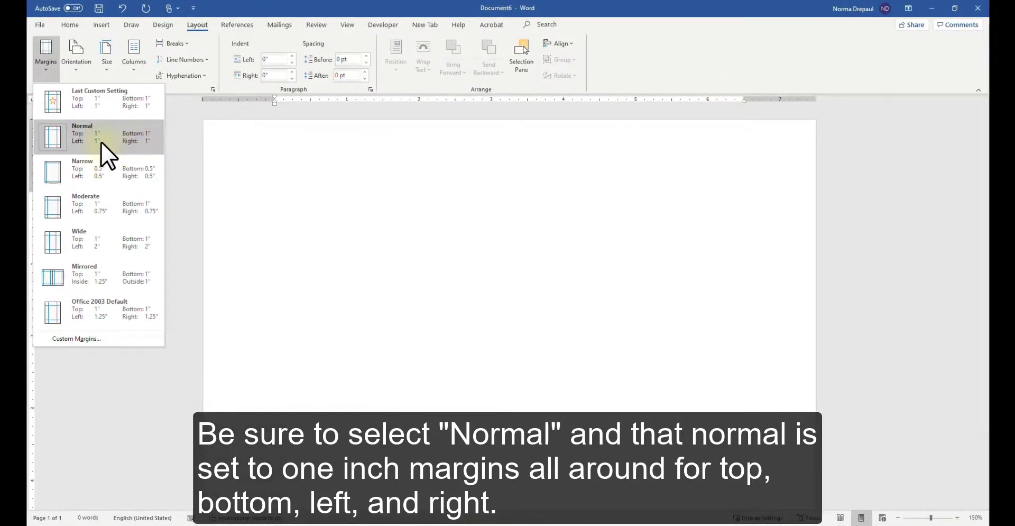
click(104, 137)
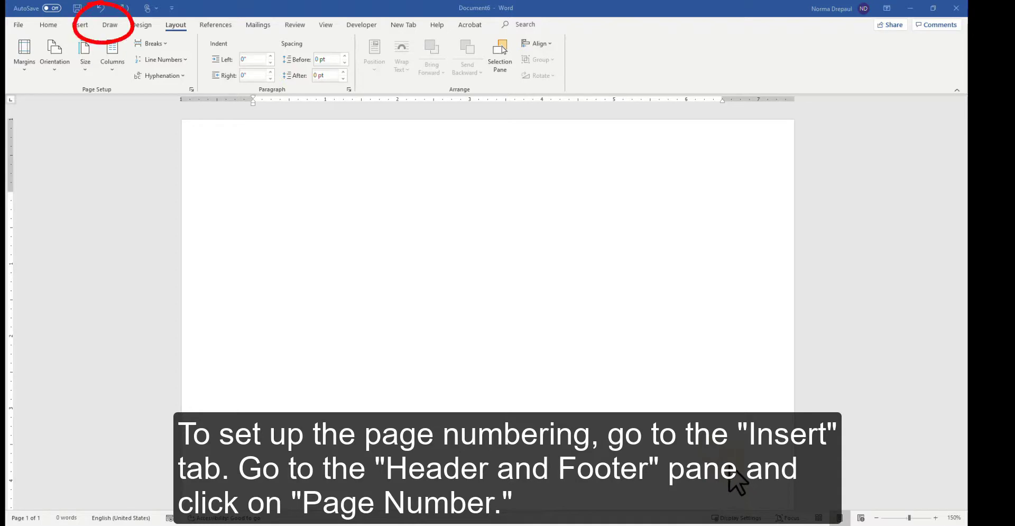
- Add a Plain Number 3 page number at top right and return to the body
click(79, 24)
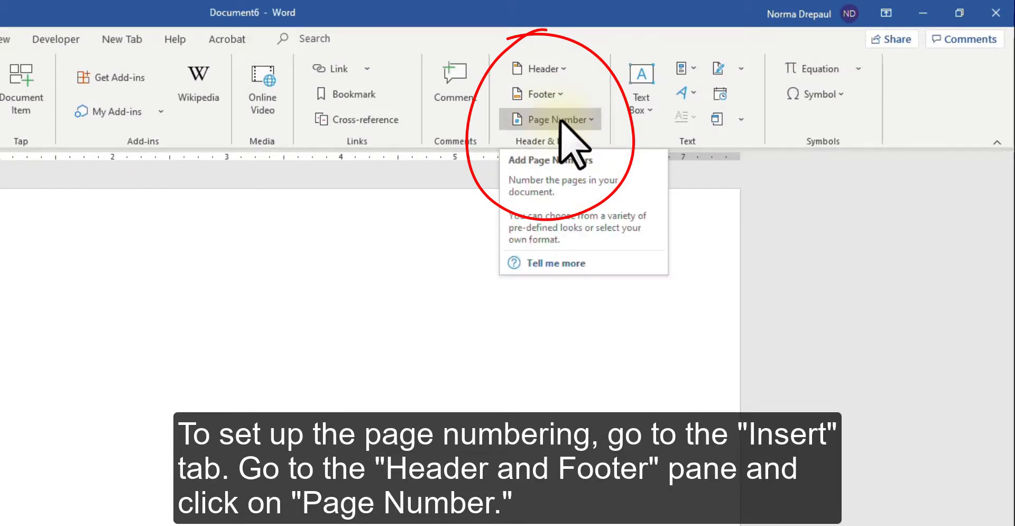
click(553, 119)
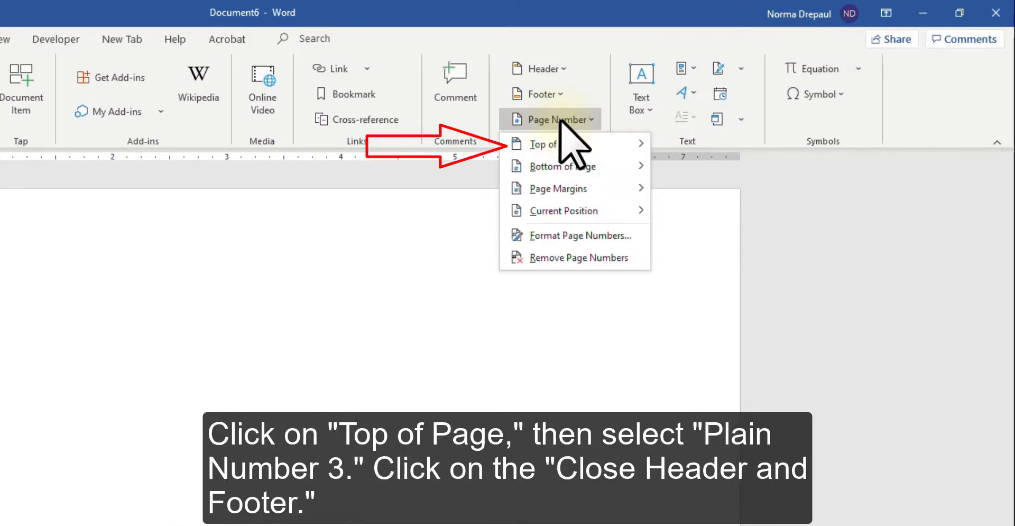
click(553, 144)
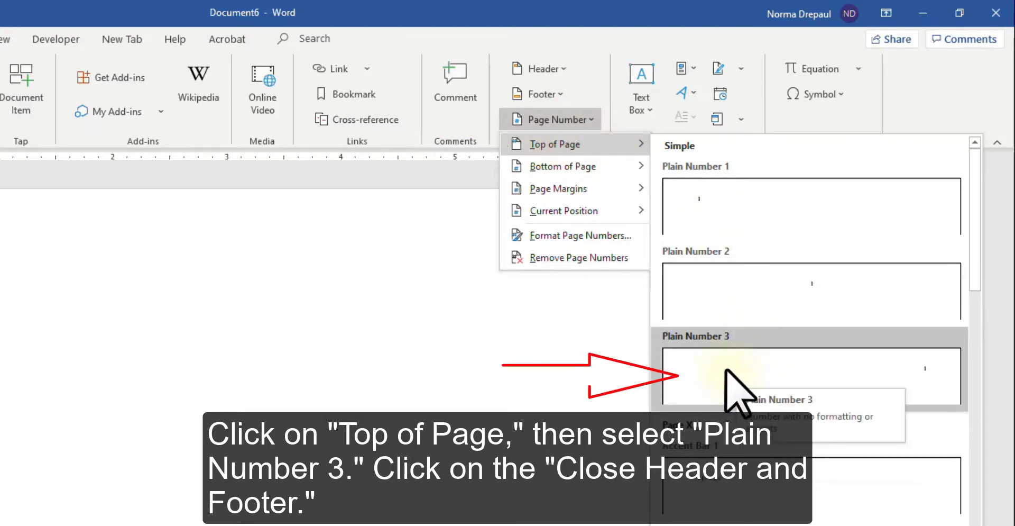
click(809, 376)
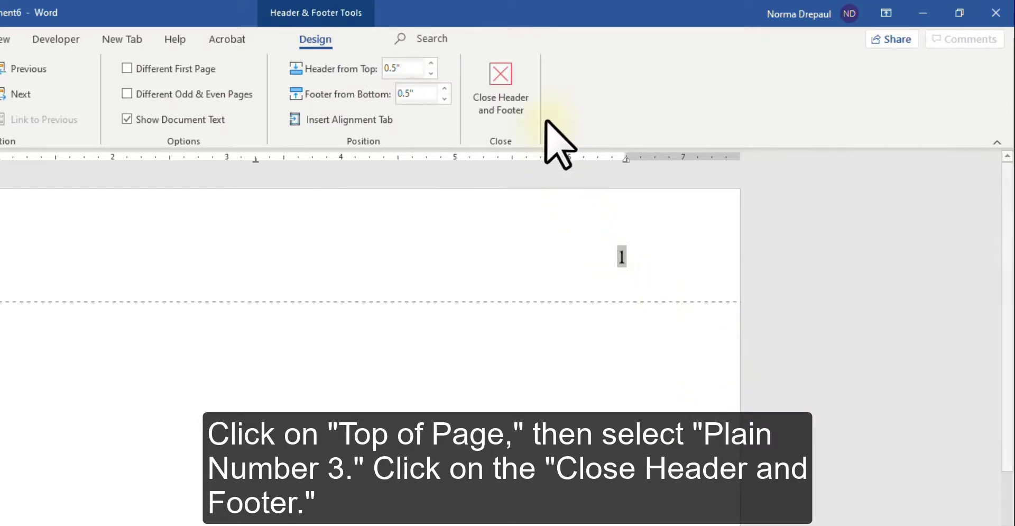
click(500, 84)
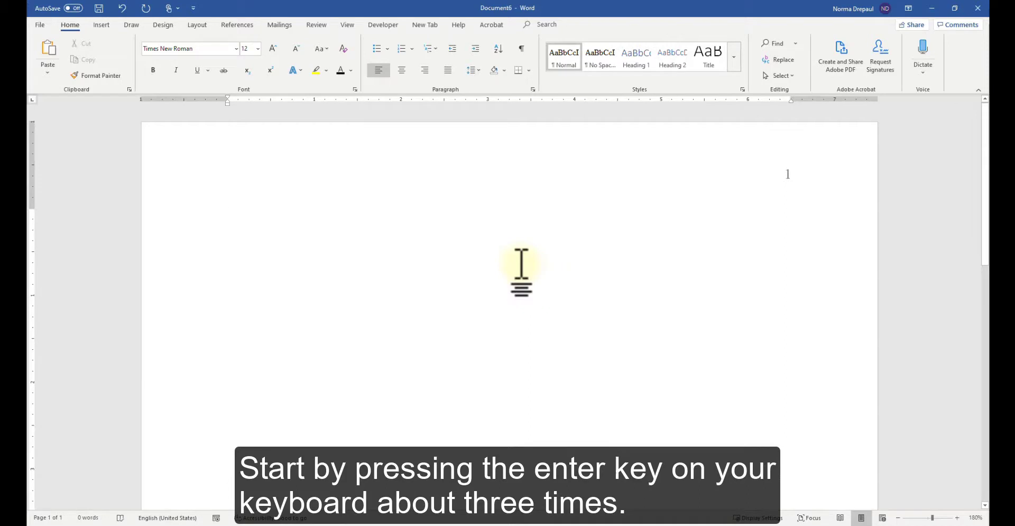
- Enter the centred, bold title 'Test Anxiety and the First Year College Student' a few lines down
key(enter)
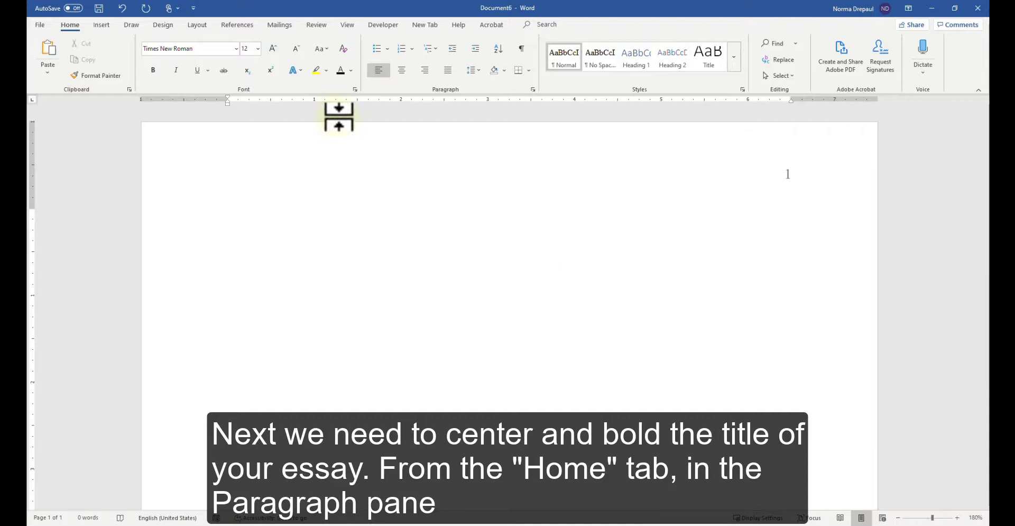
click(402, 70)
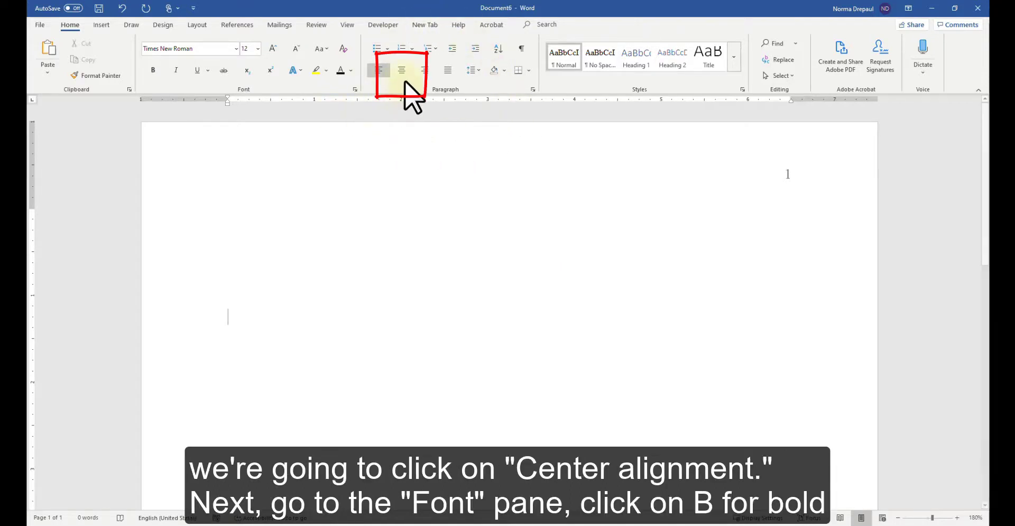
click(402, 70)
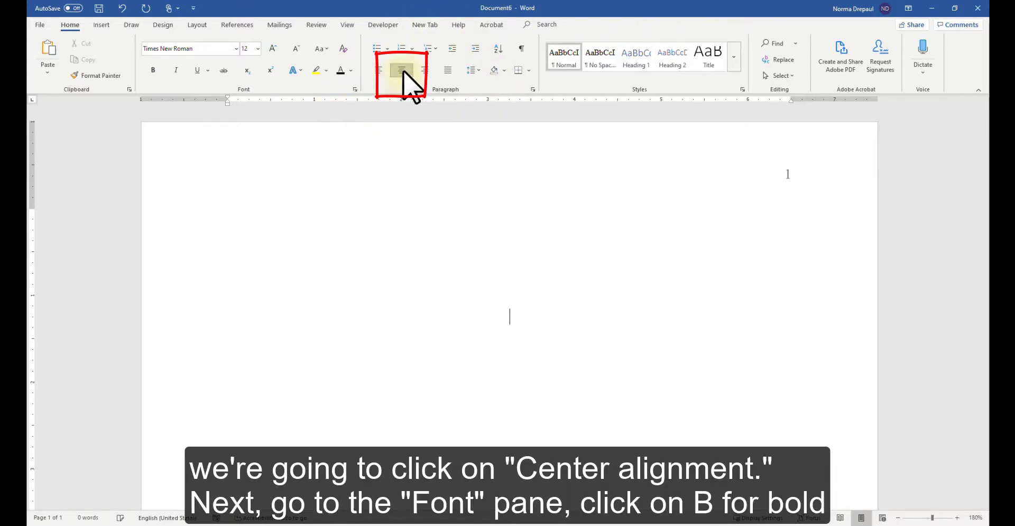
click(401, 69)
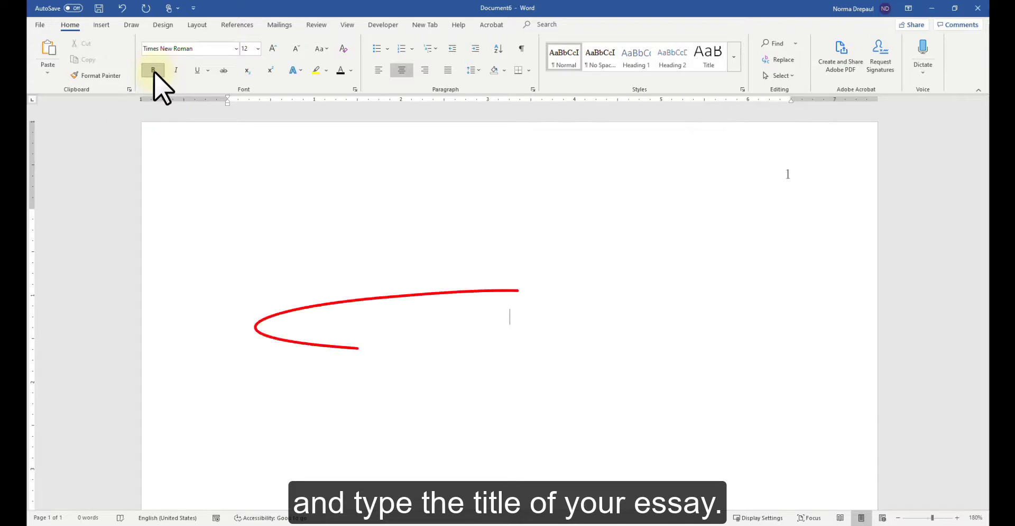
text(Test Anxiety and the First Year College Student)
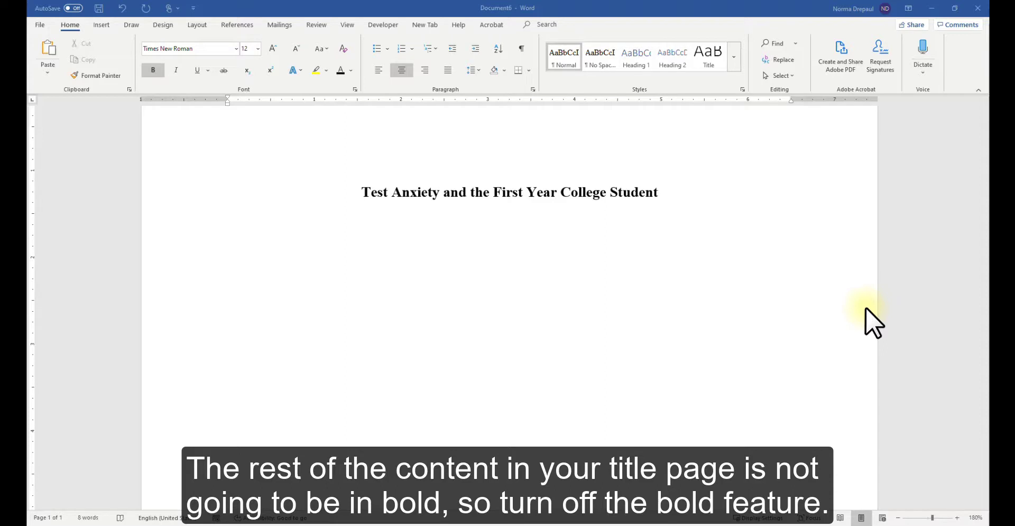
- Turn bold off so the following title page lines stay plain, keeping centring
click(152, 69)
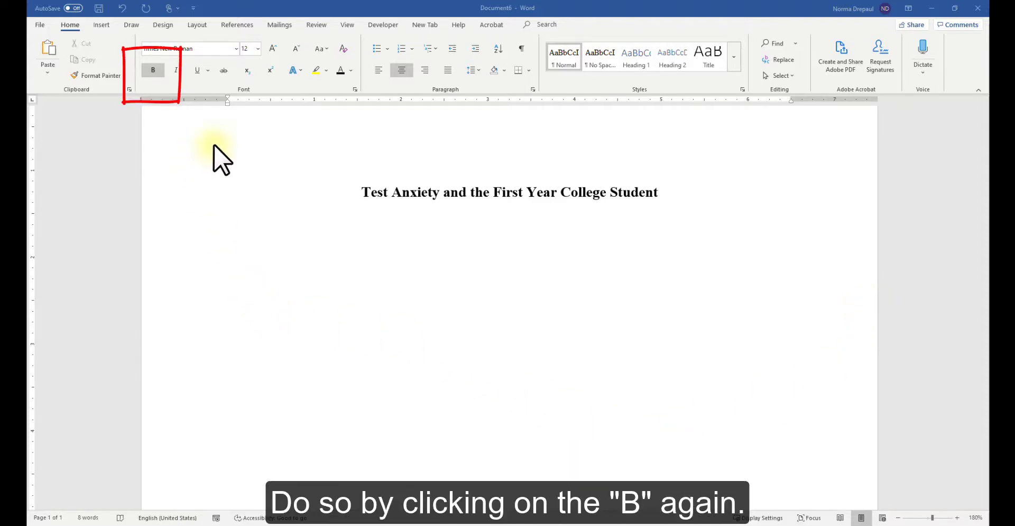
click(153, 70)
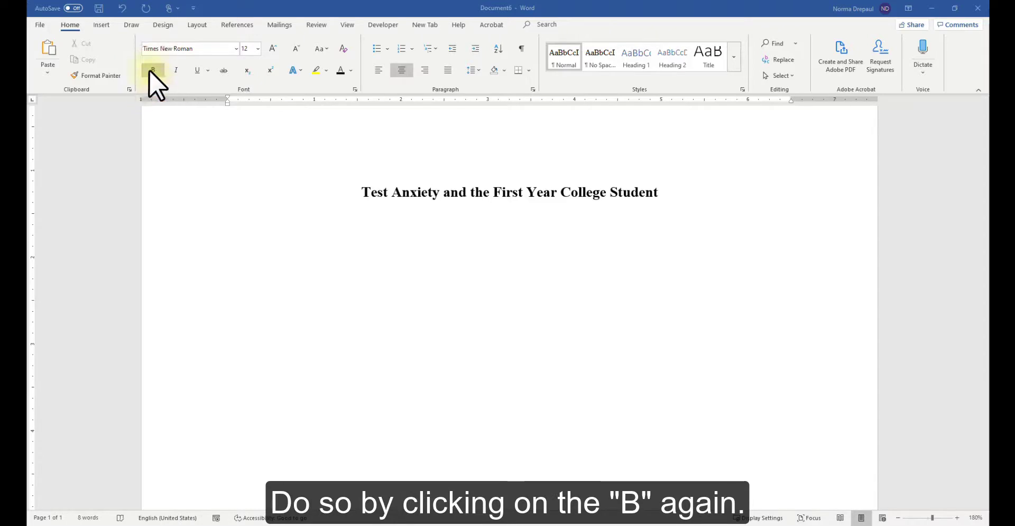
click(152, 70)
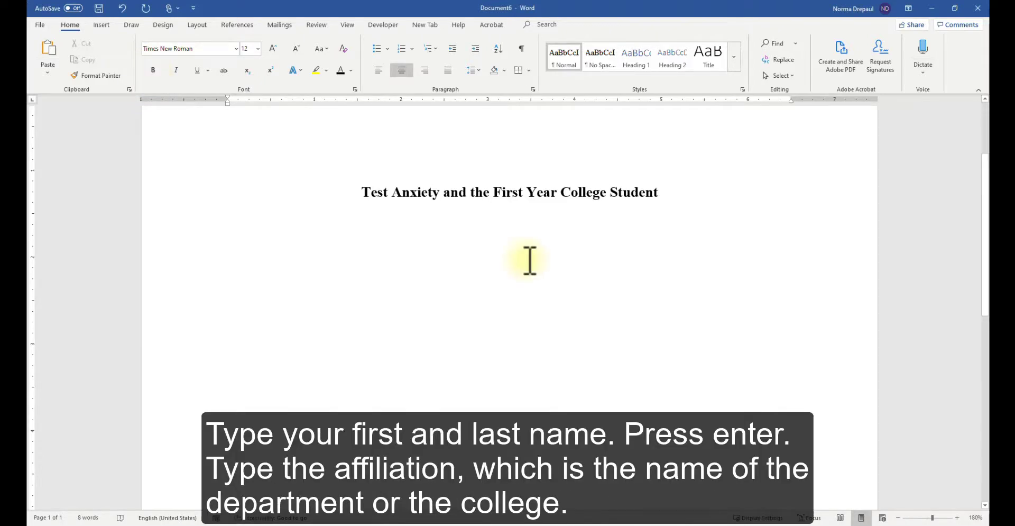
- Add centred lines for Joan Smith, Department of Psychology affiliation, Psychology 101, Dr. Carver and March 2
text(Joan Smith)
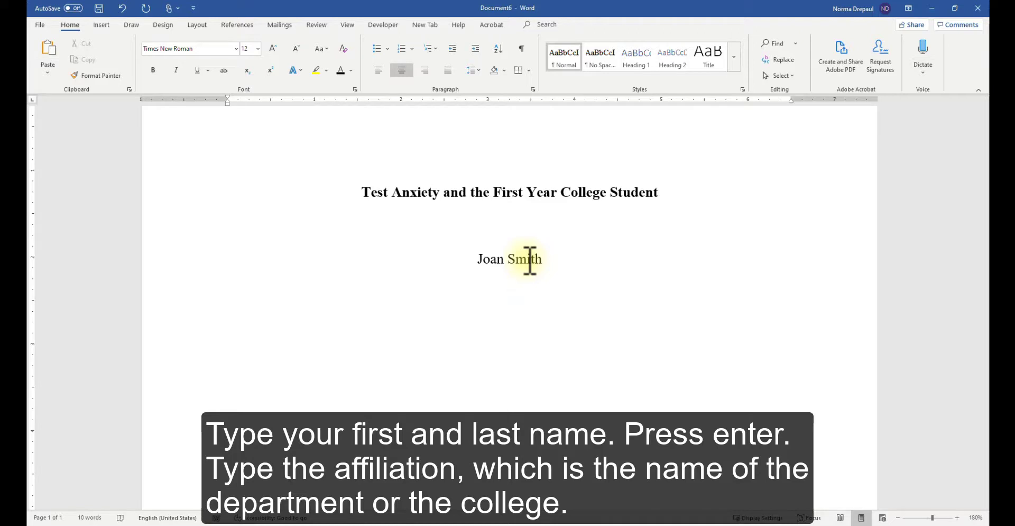
text(Department of Psychology, Los Angeles Southwest College)
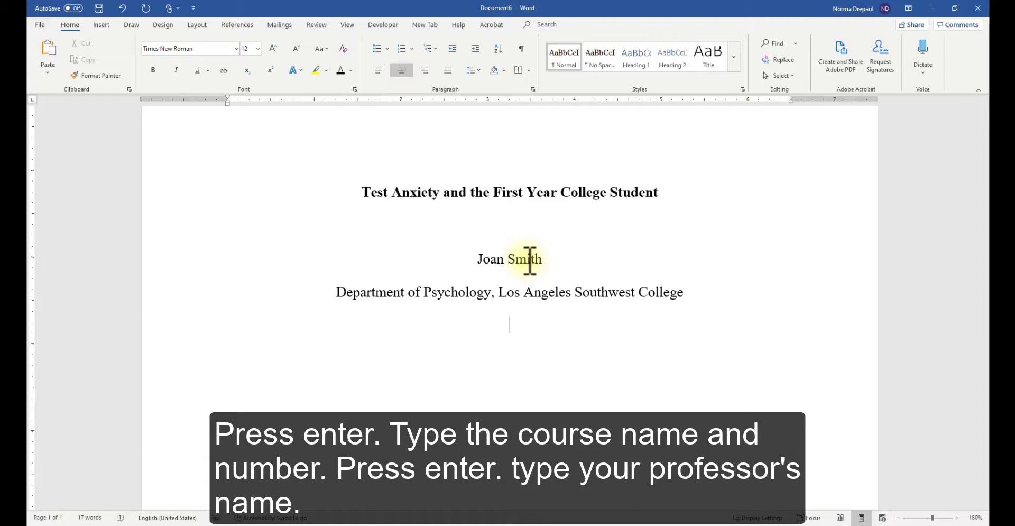
text(Psychology 101)
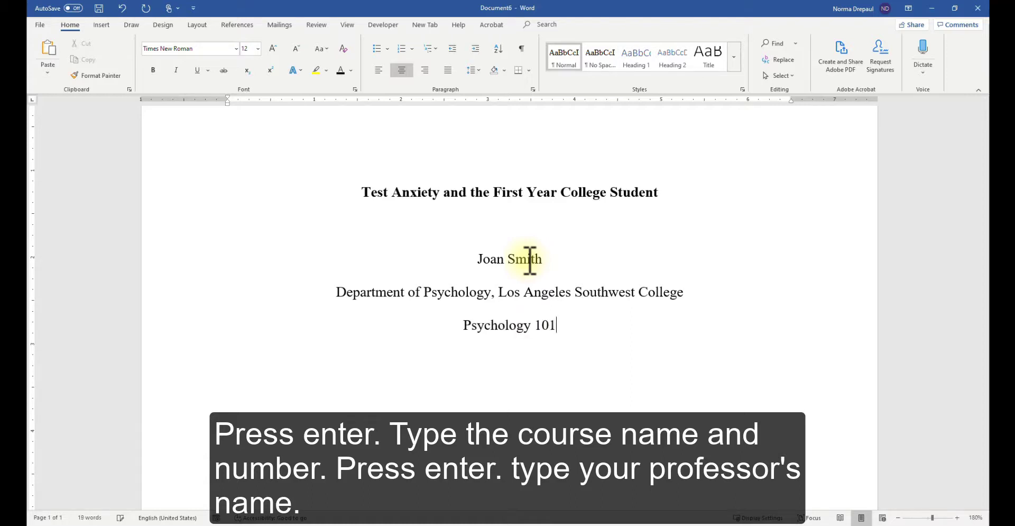
key(enter)
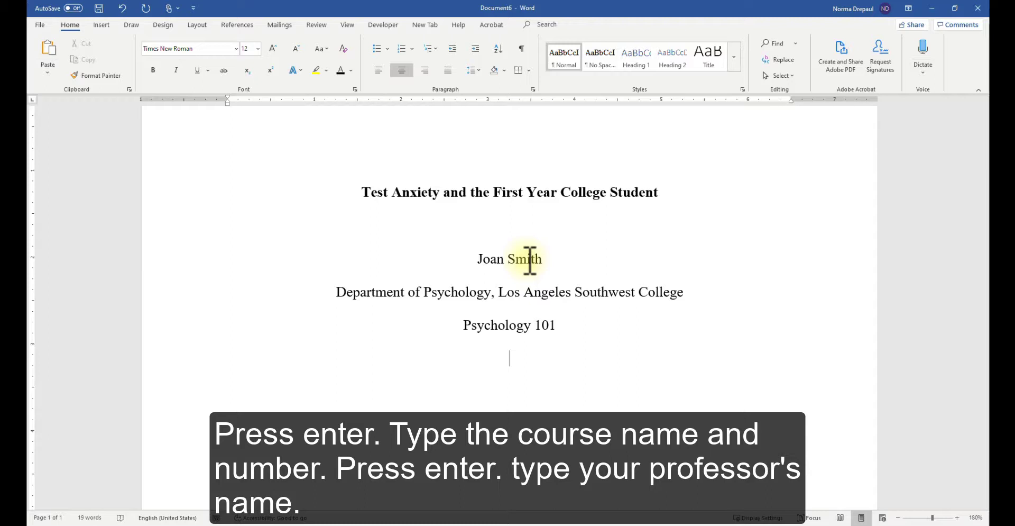
text(Dr. Carver)
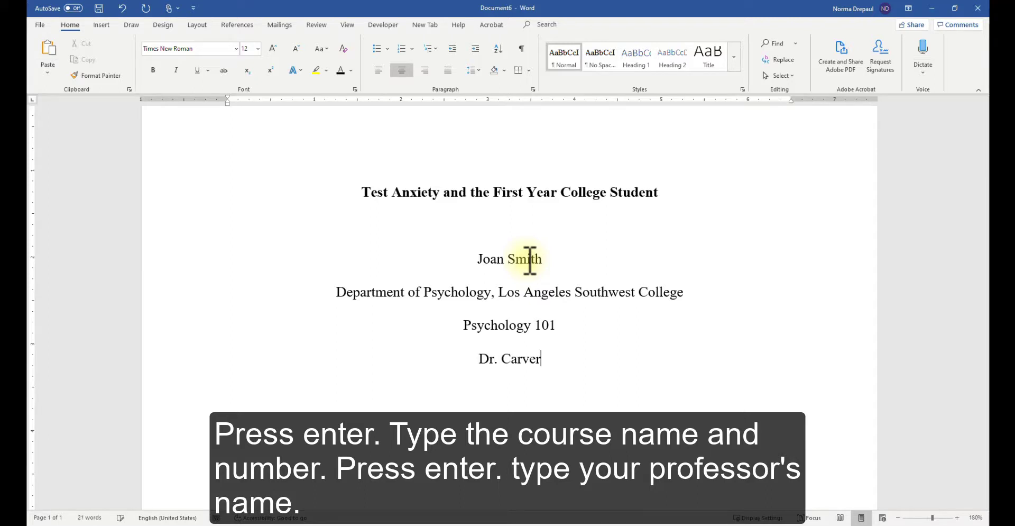
key(enter)
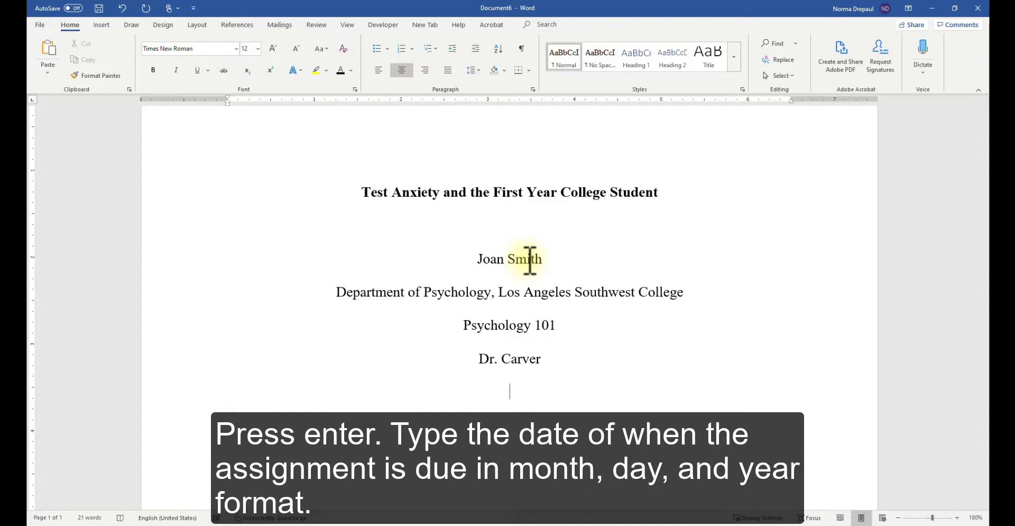
text(March 2, 2021)
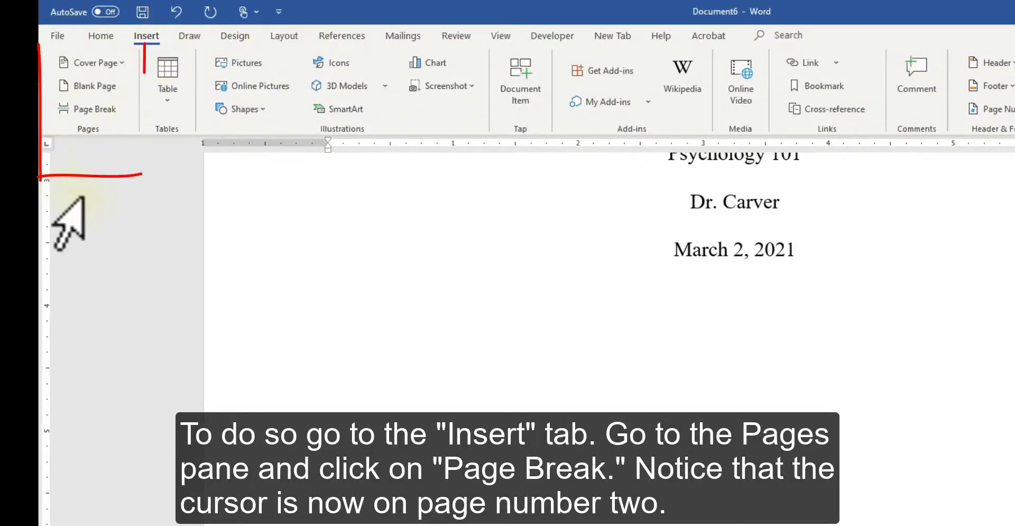
- Insert a page break after the title page to start page two
click(94, 84)
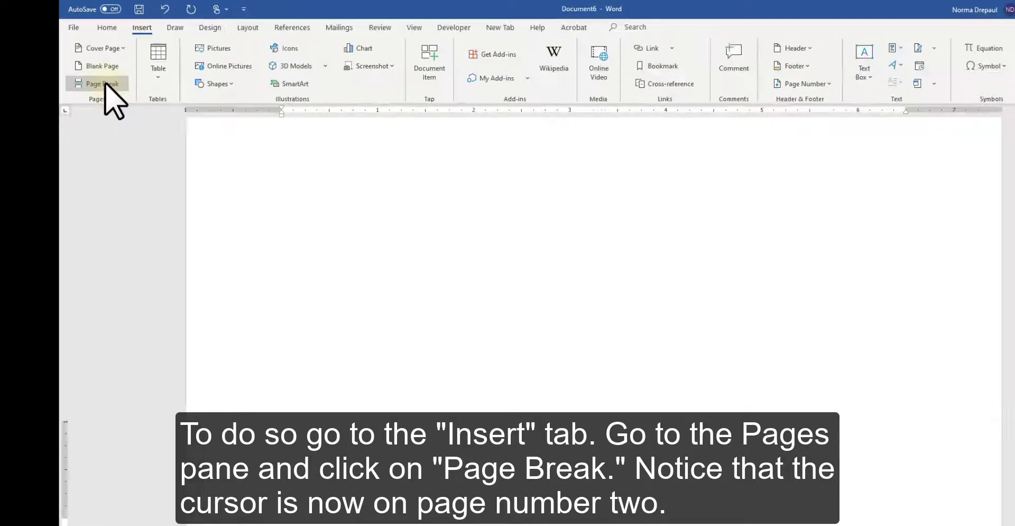
click(98, 82)
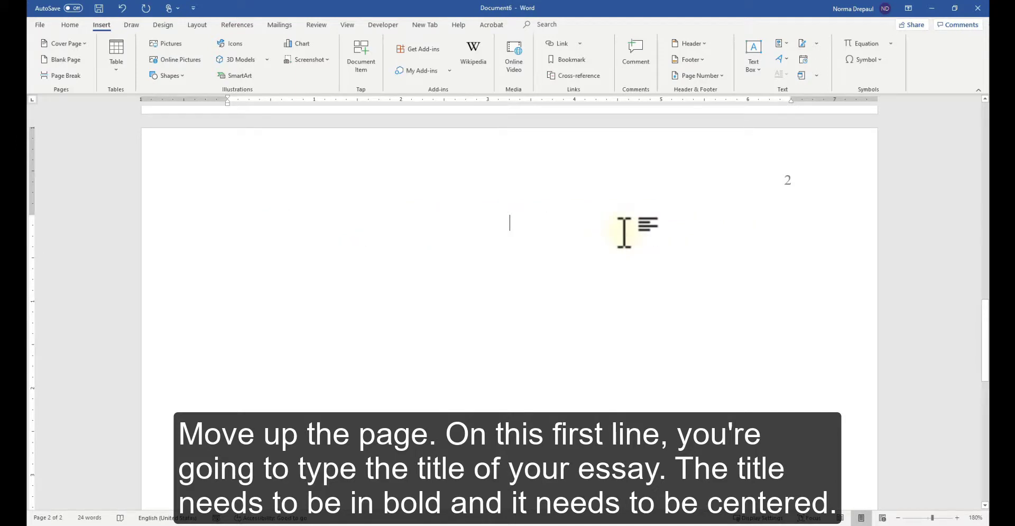
- Add the bold centered title 'Test Anxiety and the First Year College Student' on page two, then start a plain left-aligned paragraph
click(70, 24)
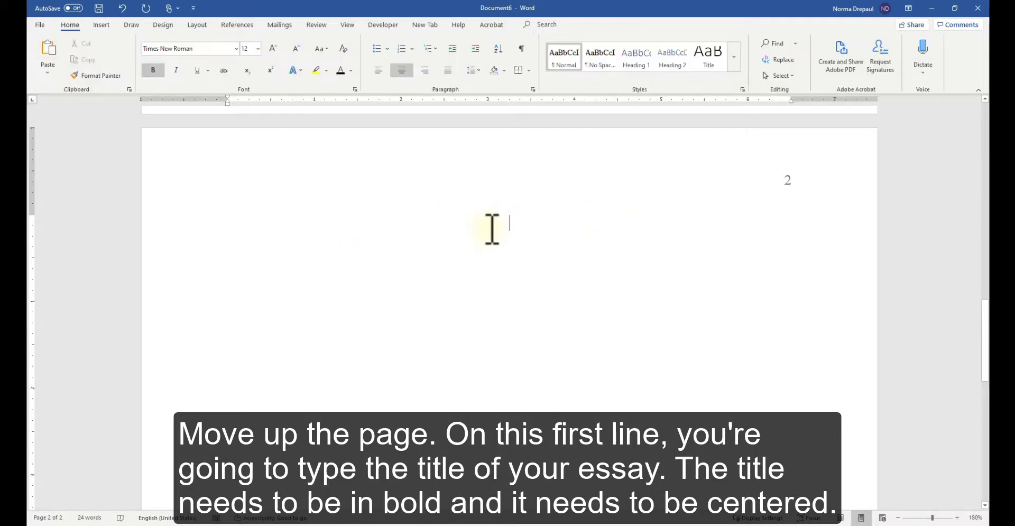
text(Test Anxiety and the First Year College Student)
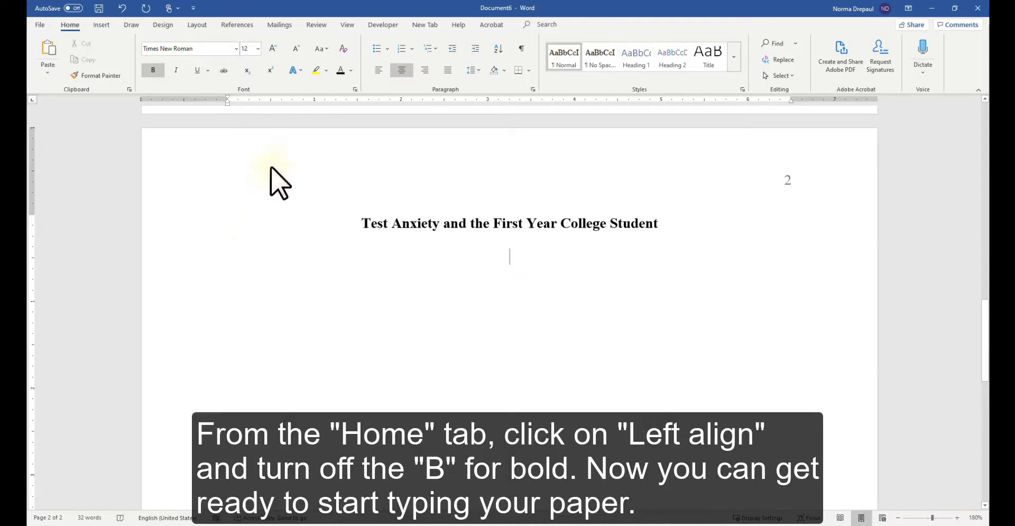
click(379, 70)
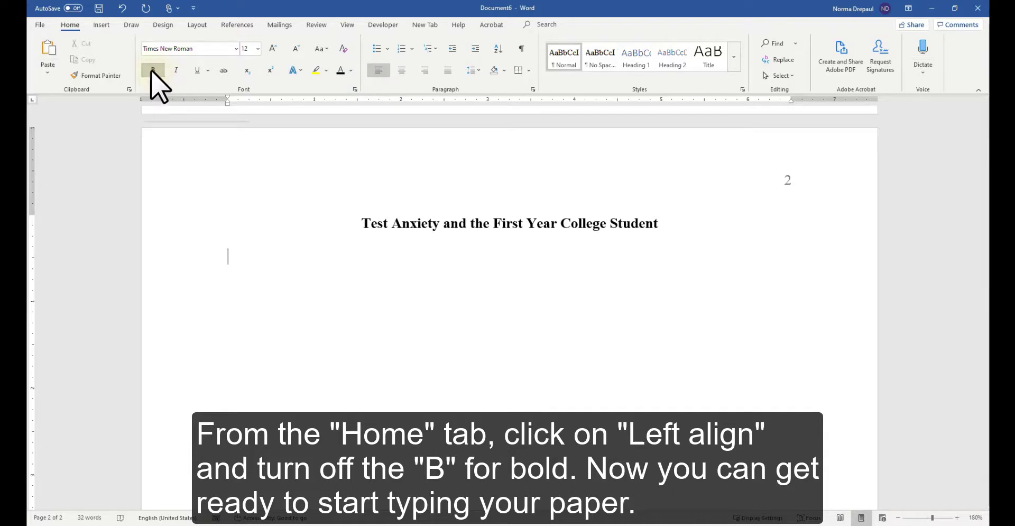
click(152, 70)
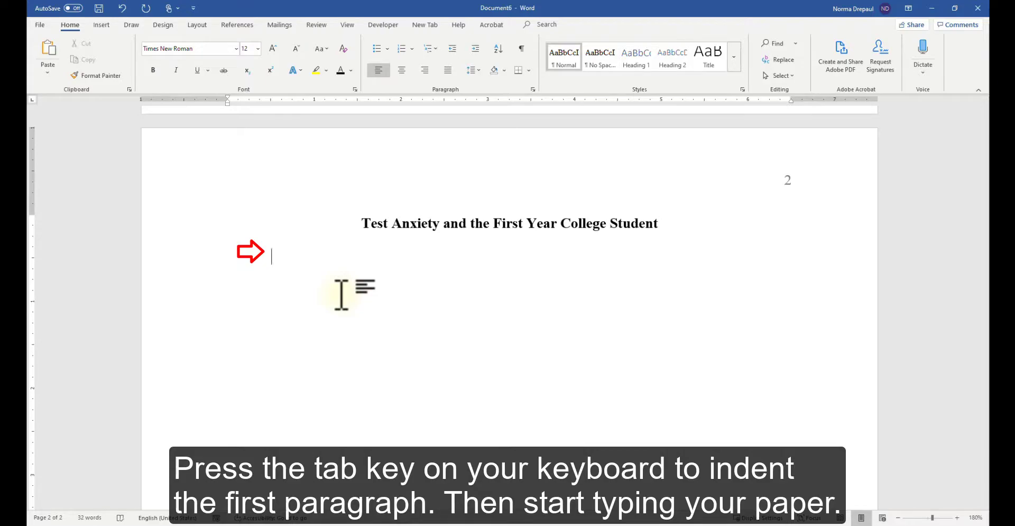
click(102, 25)
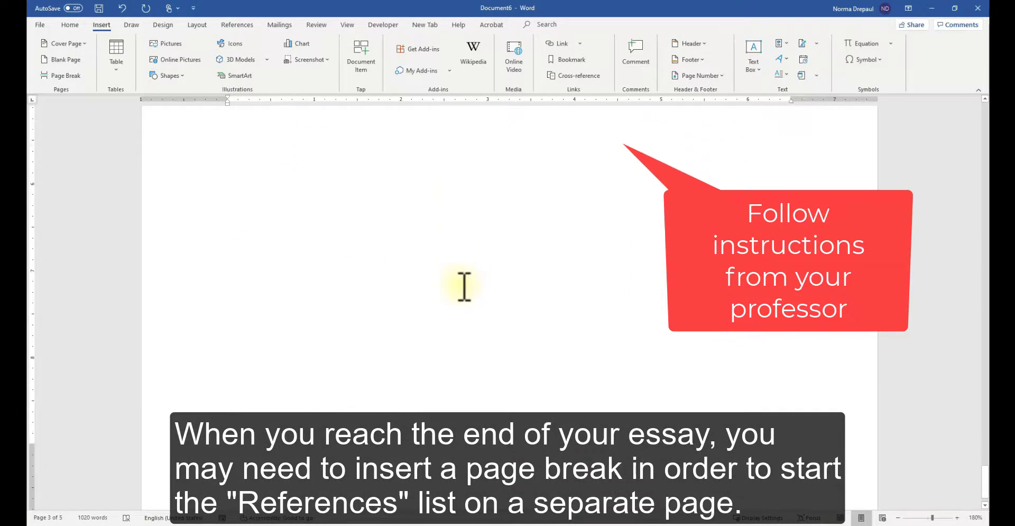
- Insert a page break after the essay's final paragraph to start the references page
scroll(down, 3)
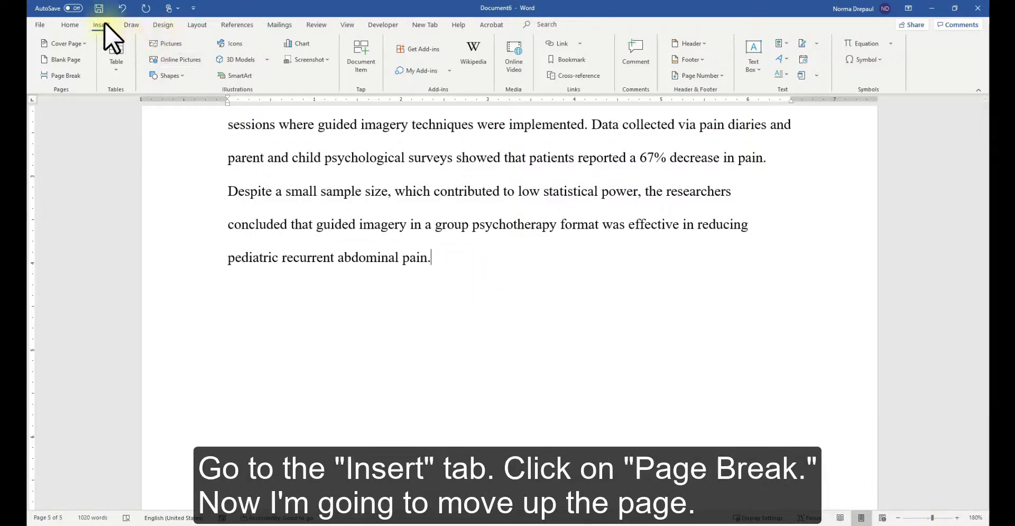
click(65, 75)
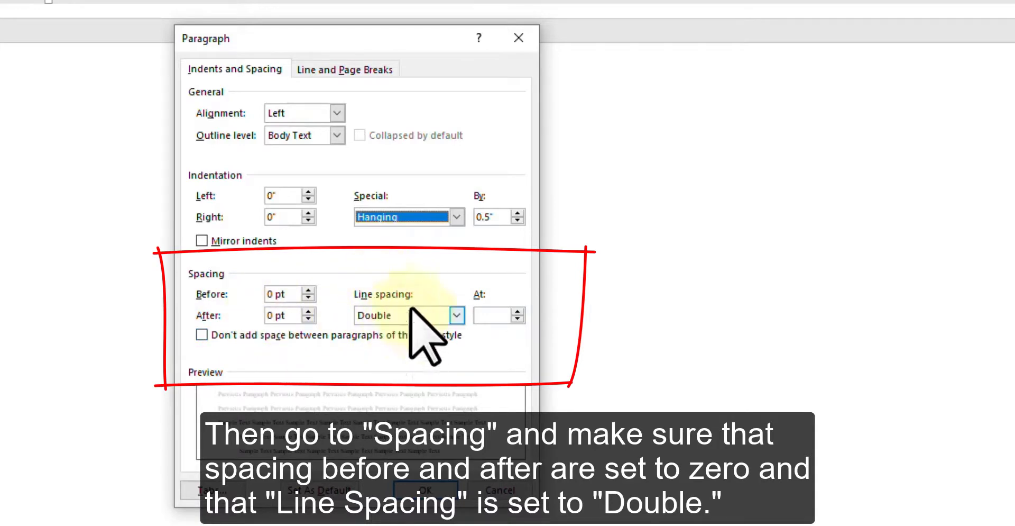
- Apply double line spacing with a 0.5" hanging indent and 0 pt spacing before and after
click(201, 334)
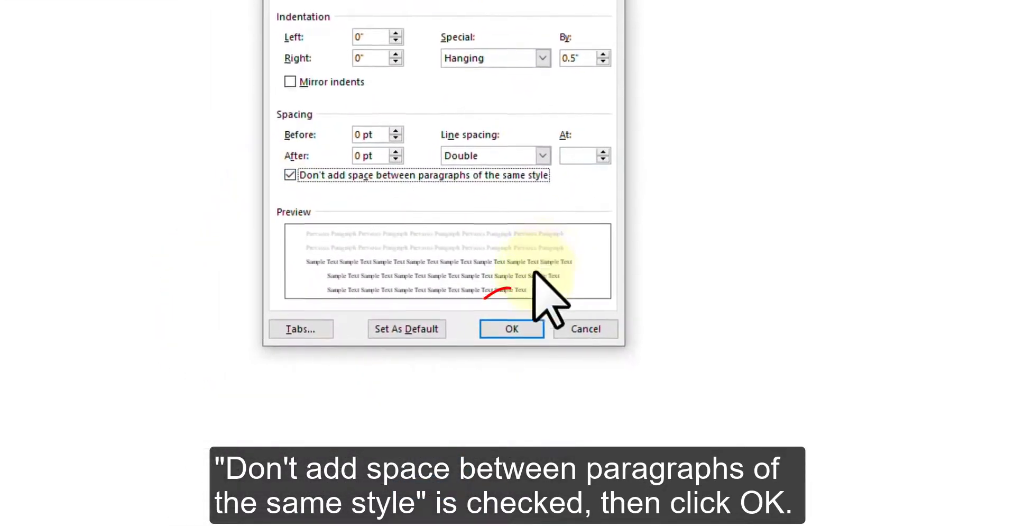
click(511, 329)
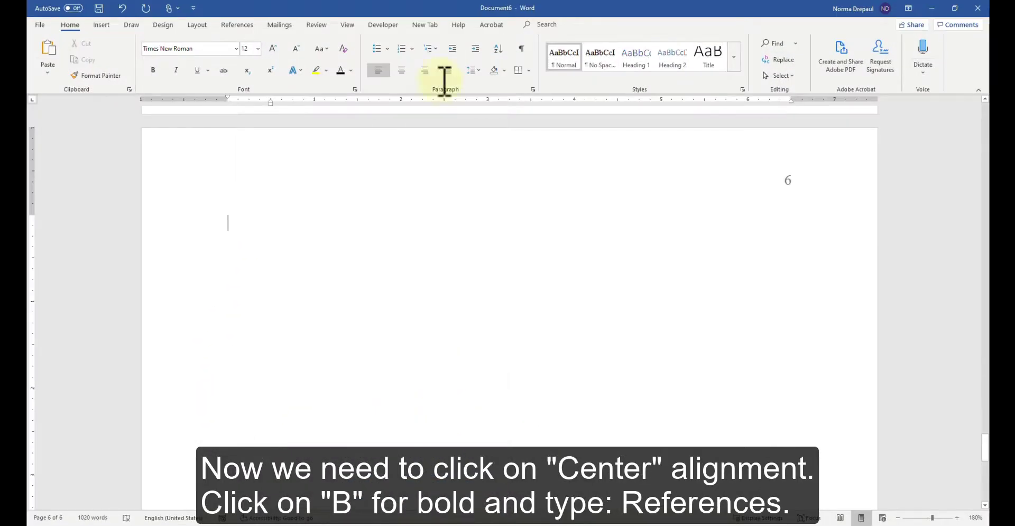
- Add a bold centered 'References' heading on page 6, with the next line left-aligned and not bold
click(402, 70)
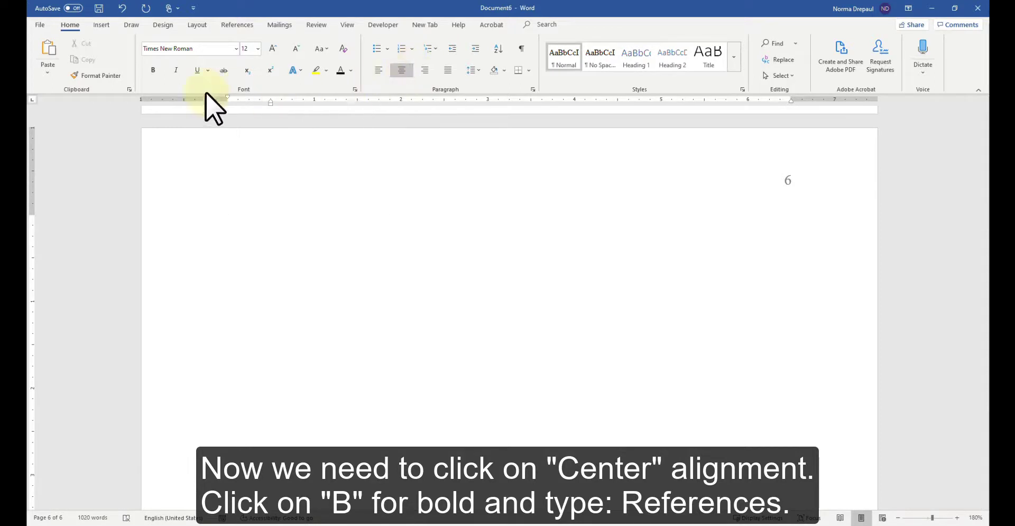
click(152, 69)
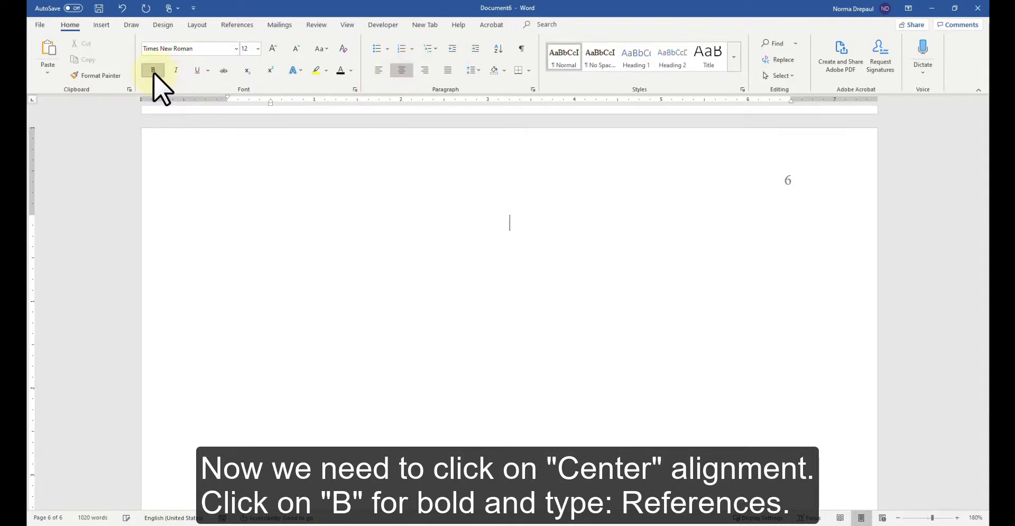
text(References)
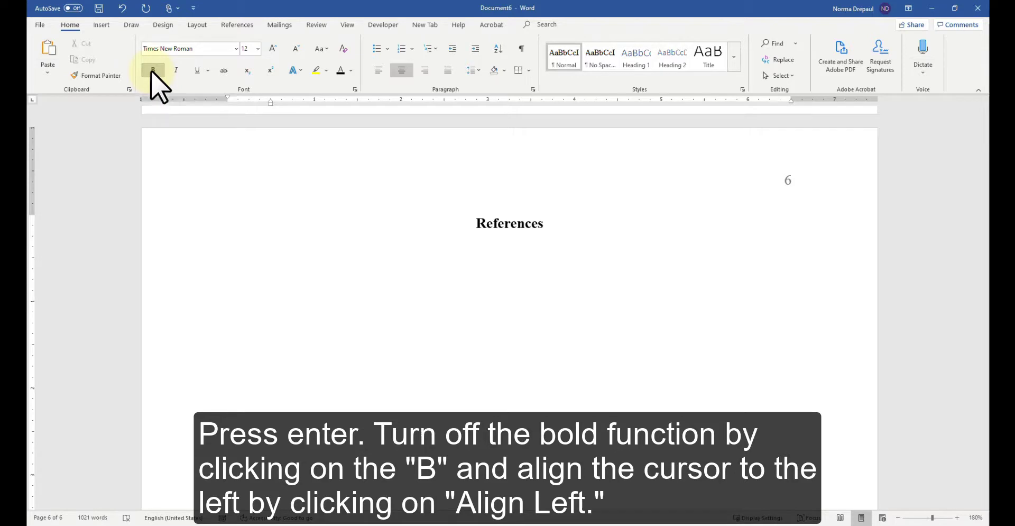
click(152, 70)
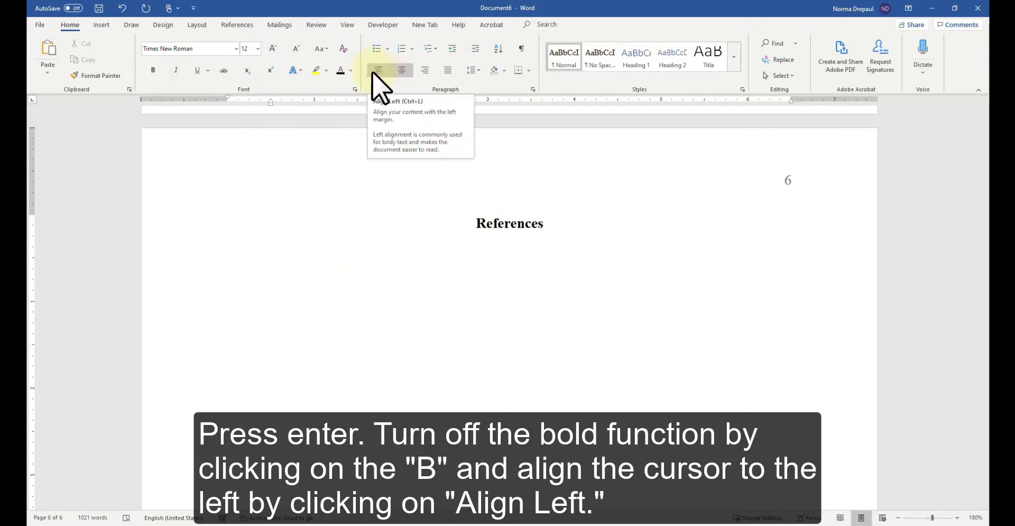
click(378, 69)
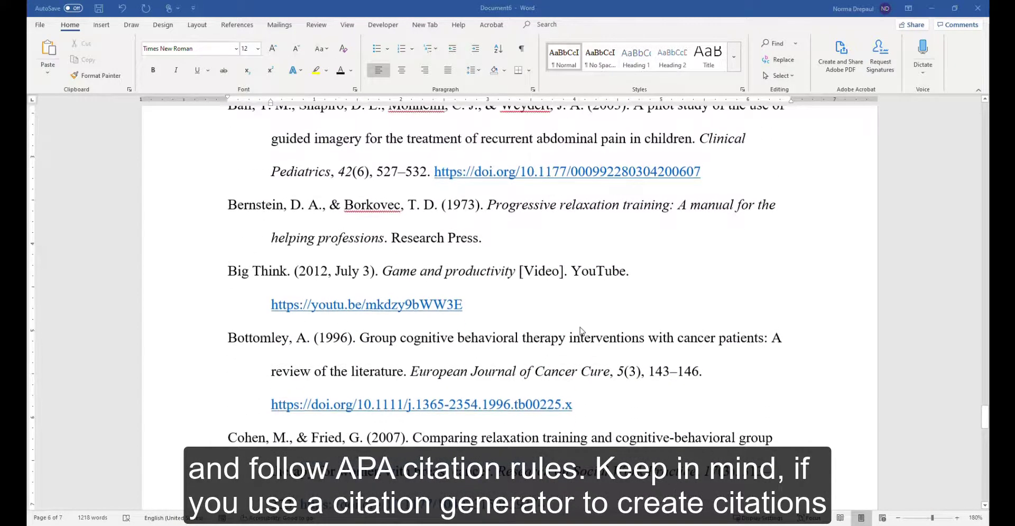
- Review the pasted hanging-indented reference entries with DOI links on the References page
scroll(up, 3)
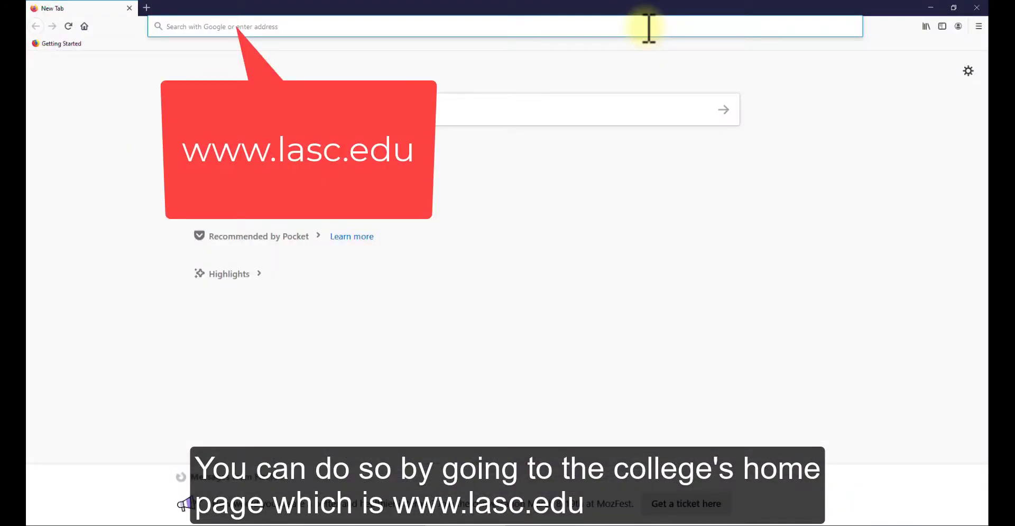
text(www.l)
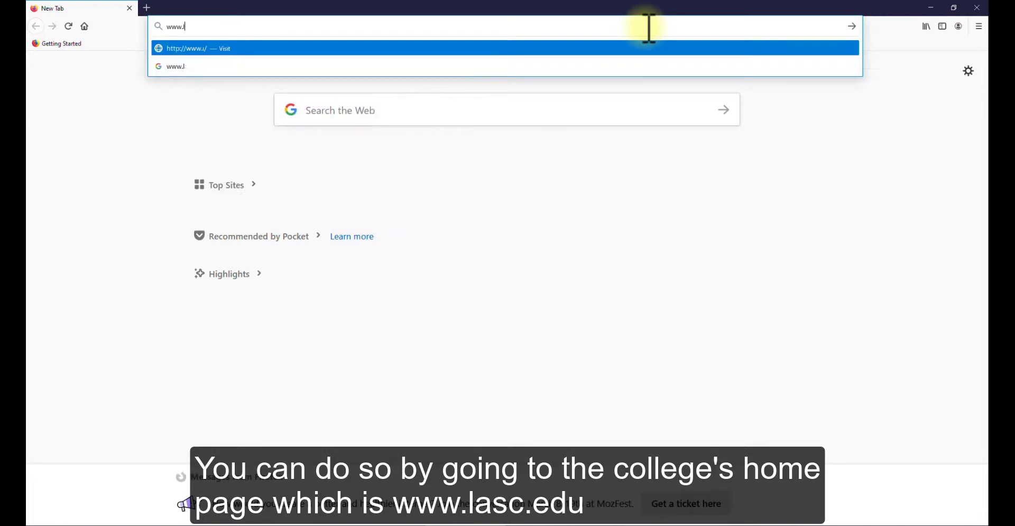
text(asc.edu)
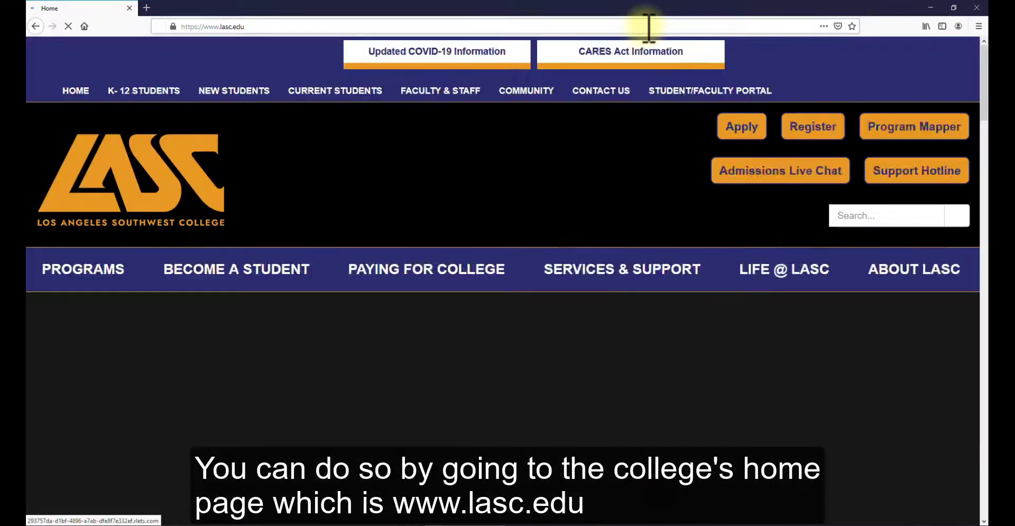
scroll(down, 3)
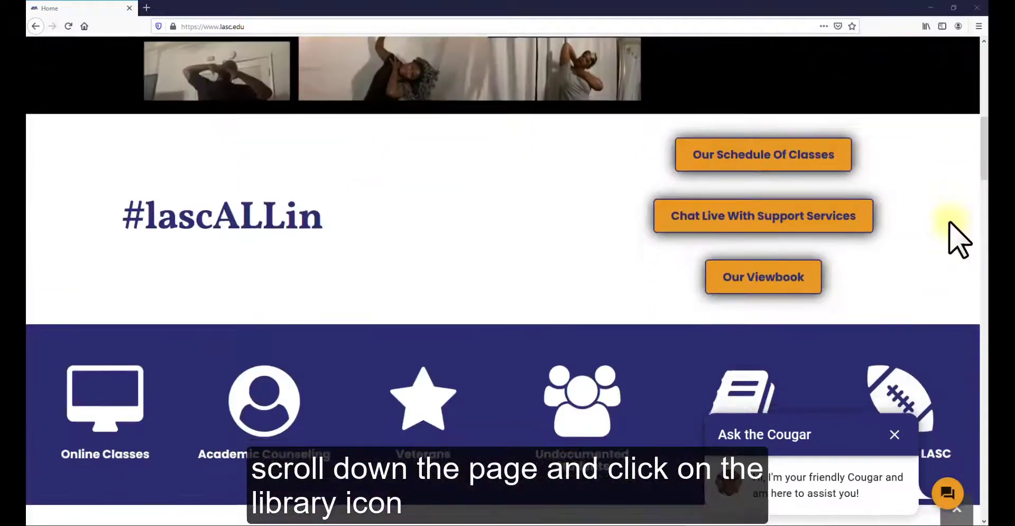
scroll(down, 3)
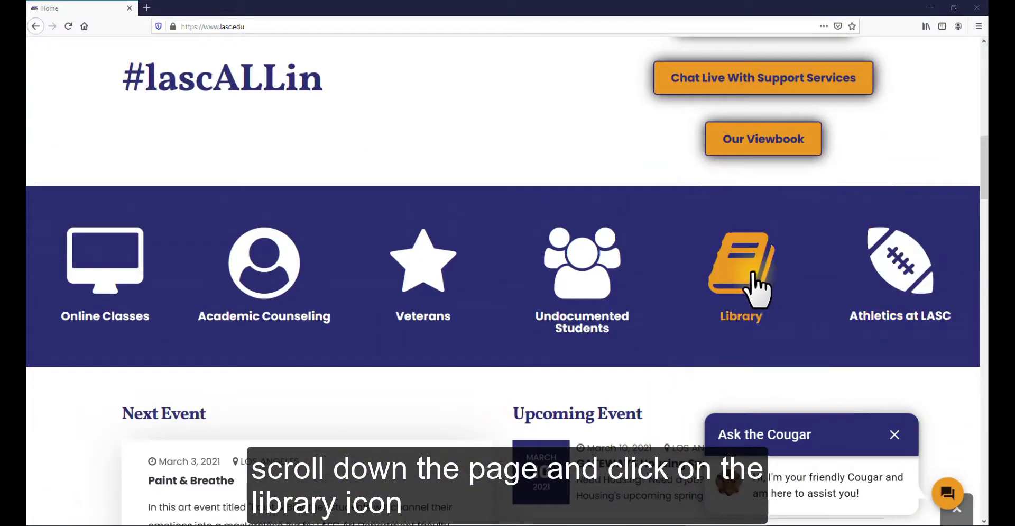
click(740, 265)
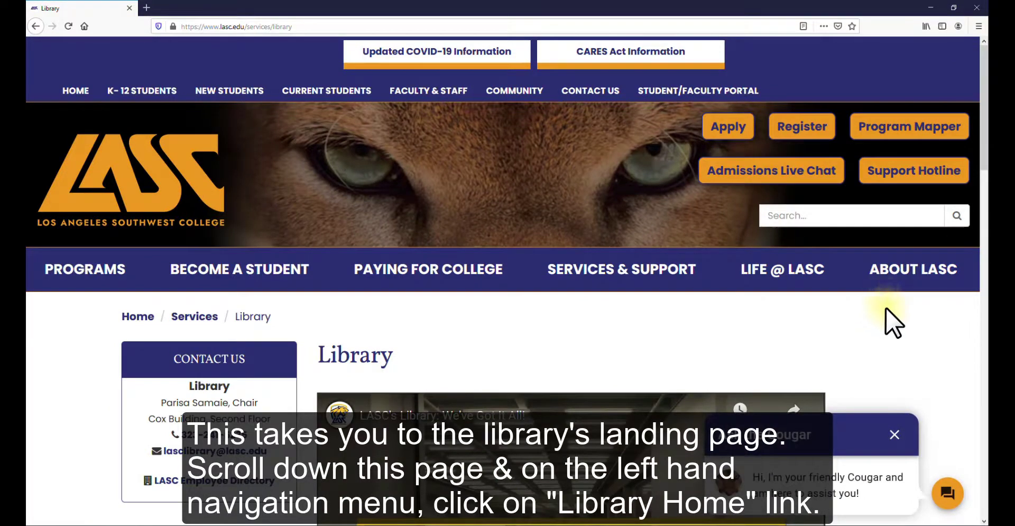
- Follow the Library Home link to reach the LASC Library homepage
scroll(down, 3)
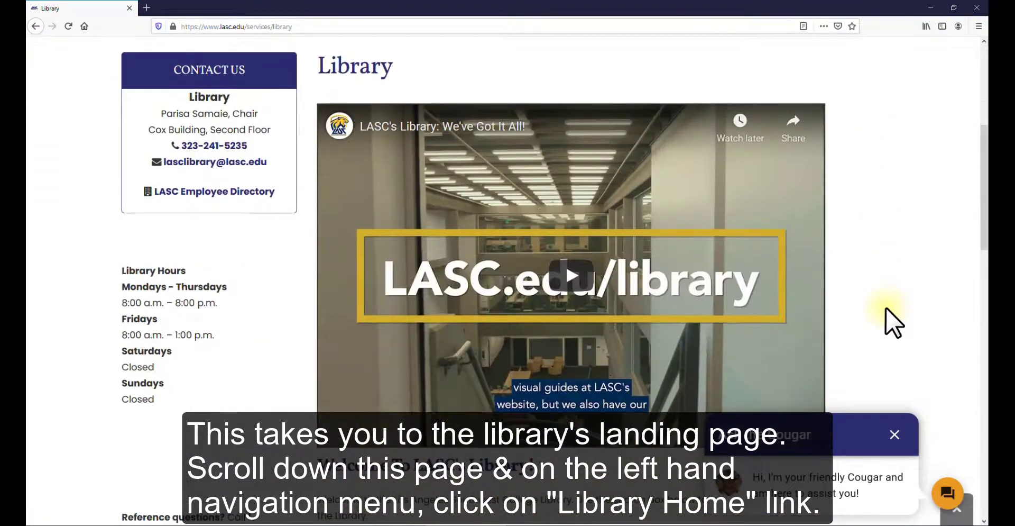
scroll(down, 3)
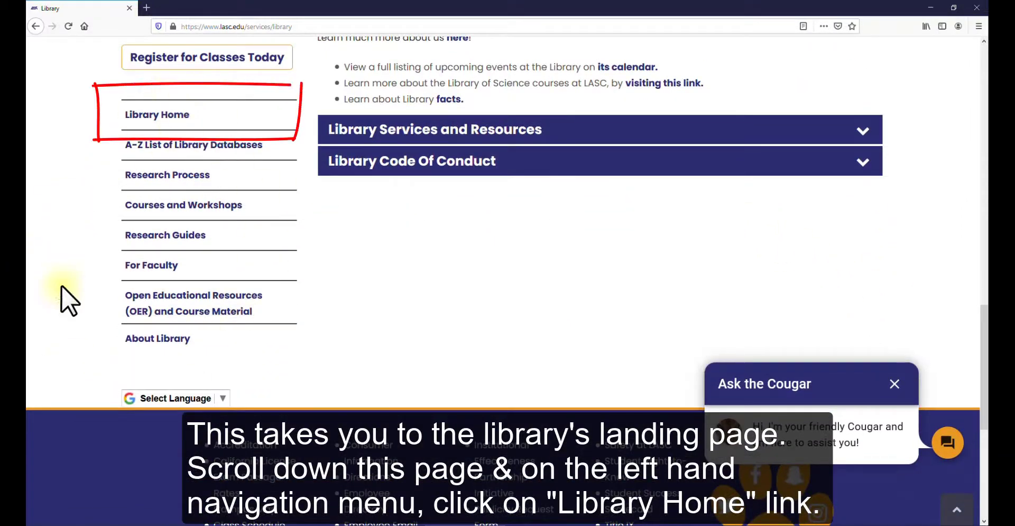
mouse_move(157, 114)
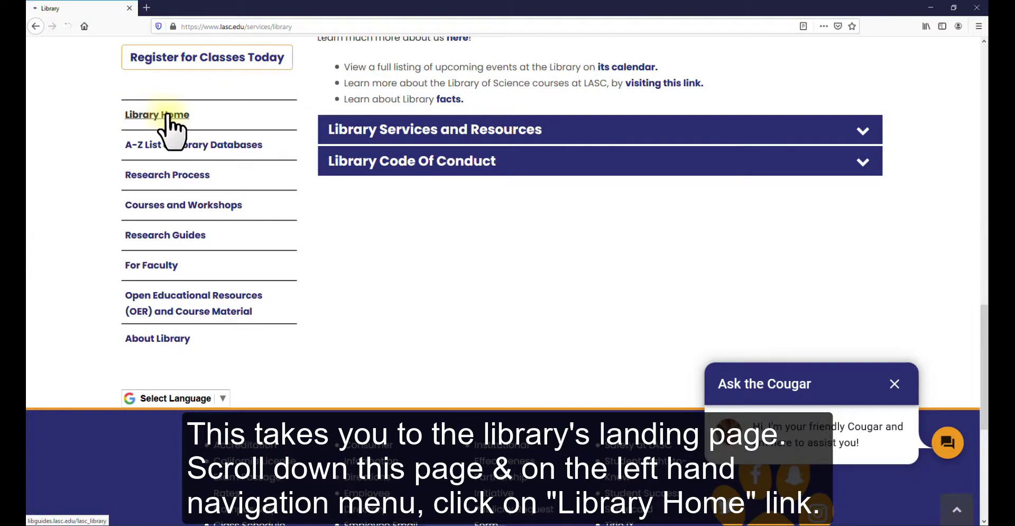
click(157, 114)
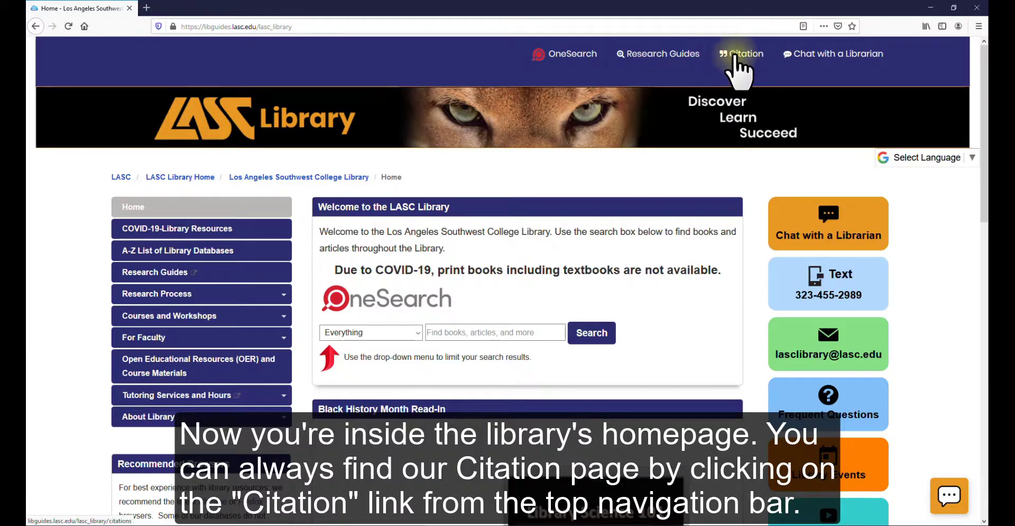
- Open the library's Citation guide and show its APA (7th ed.) tab
click(745, 53)
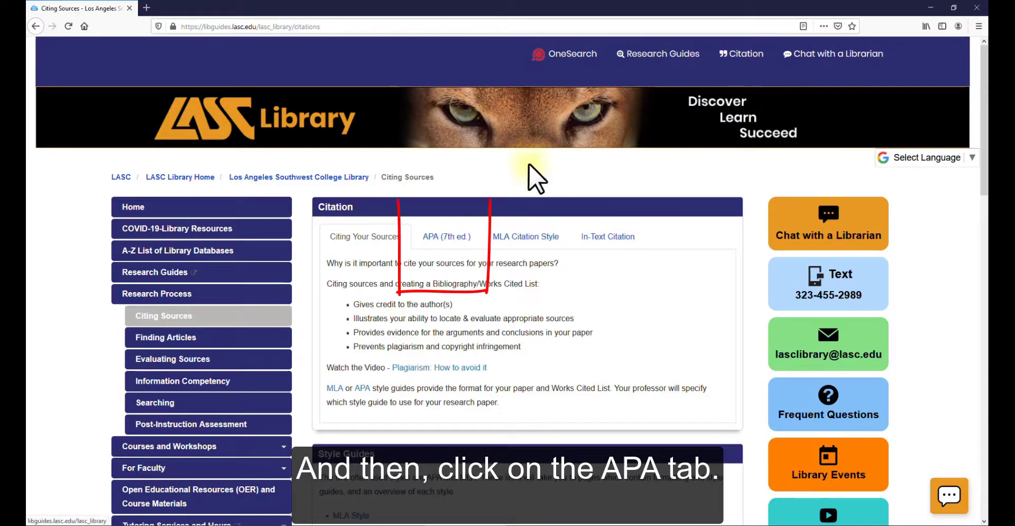
click(446, 236)
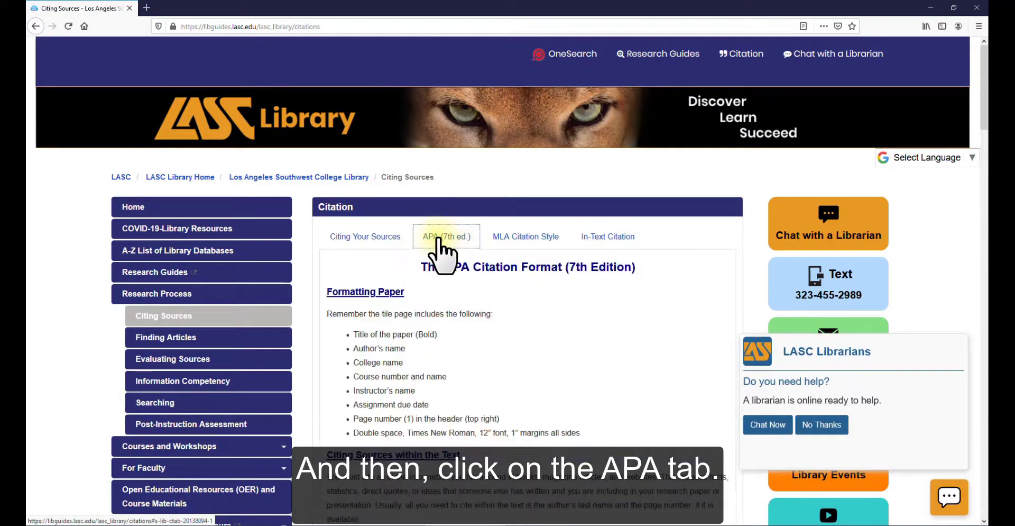